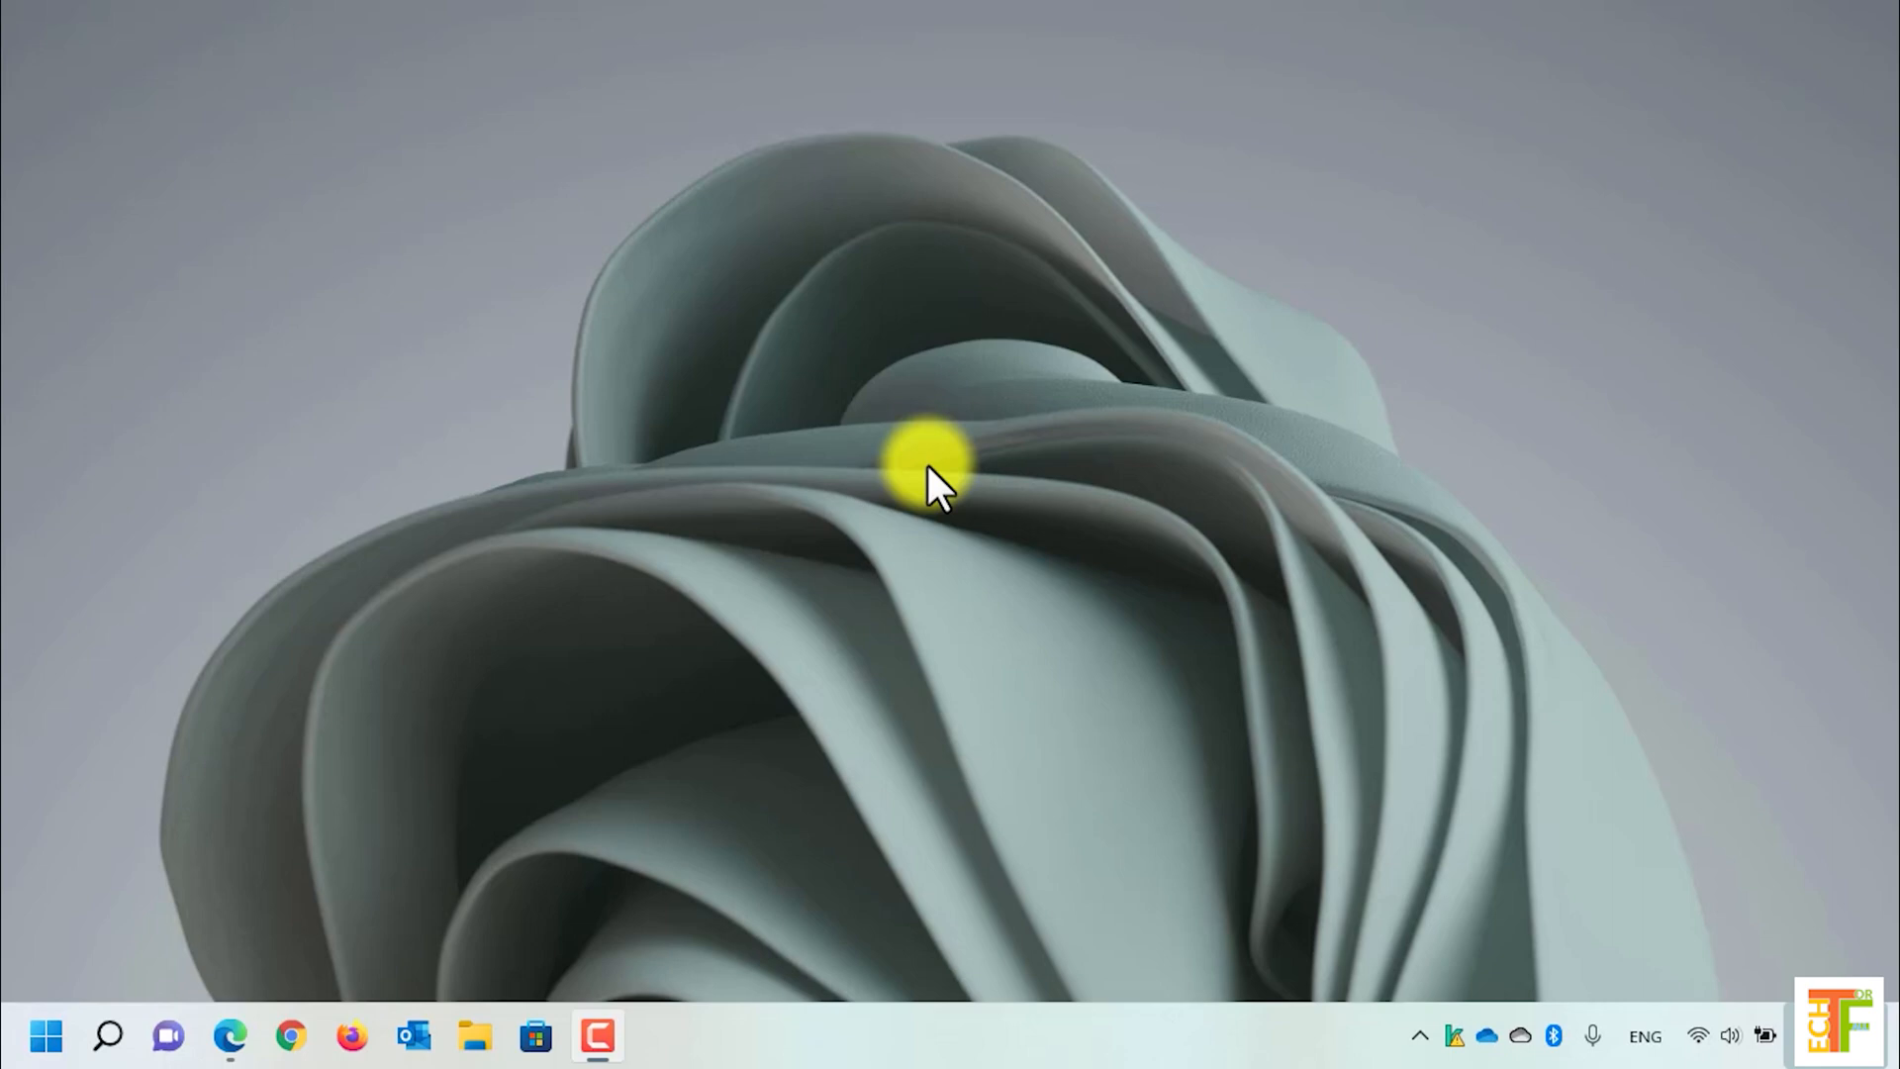
- Reveal the classic desktop context menu via Show more options
right_click(891, 454)
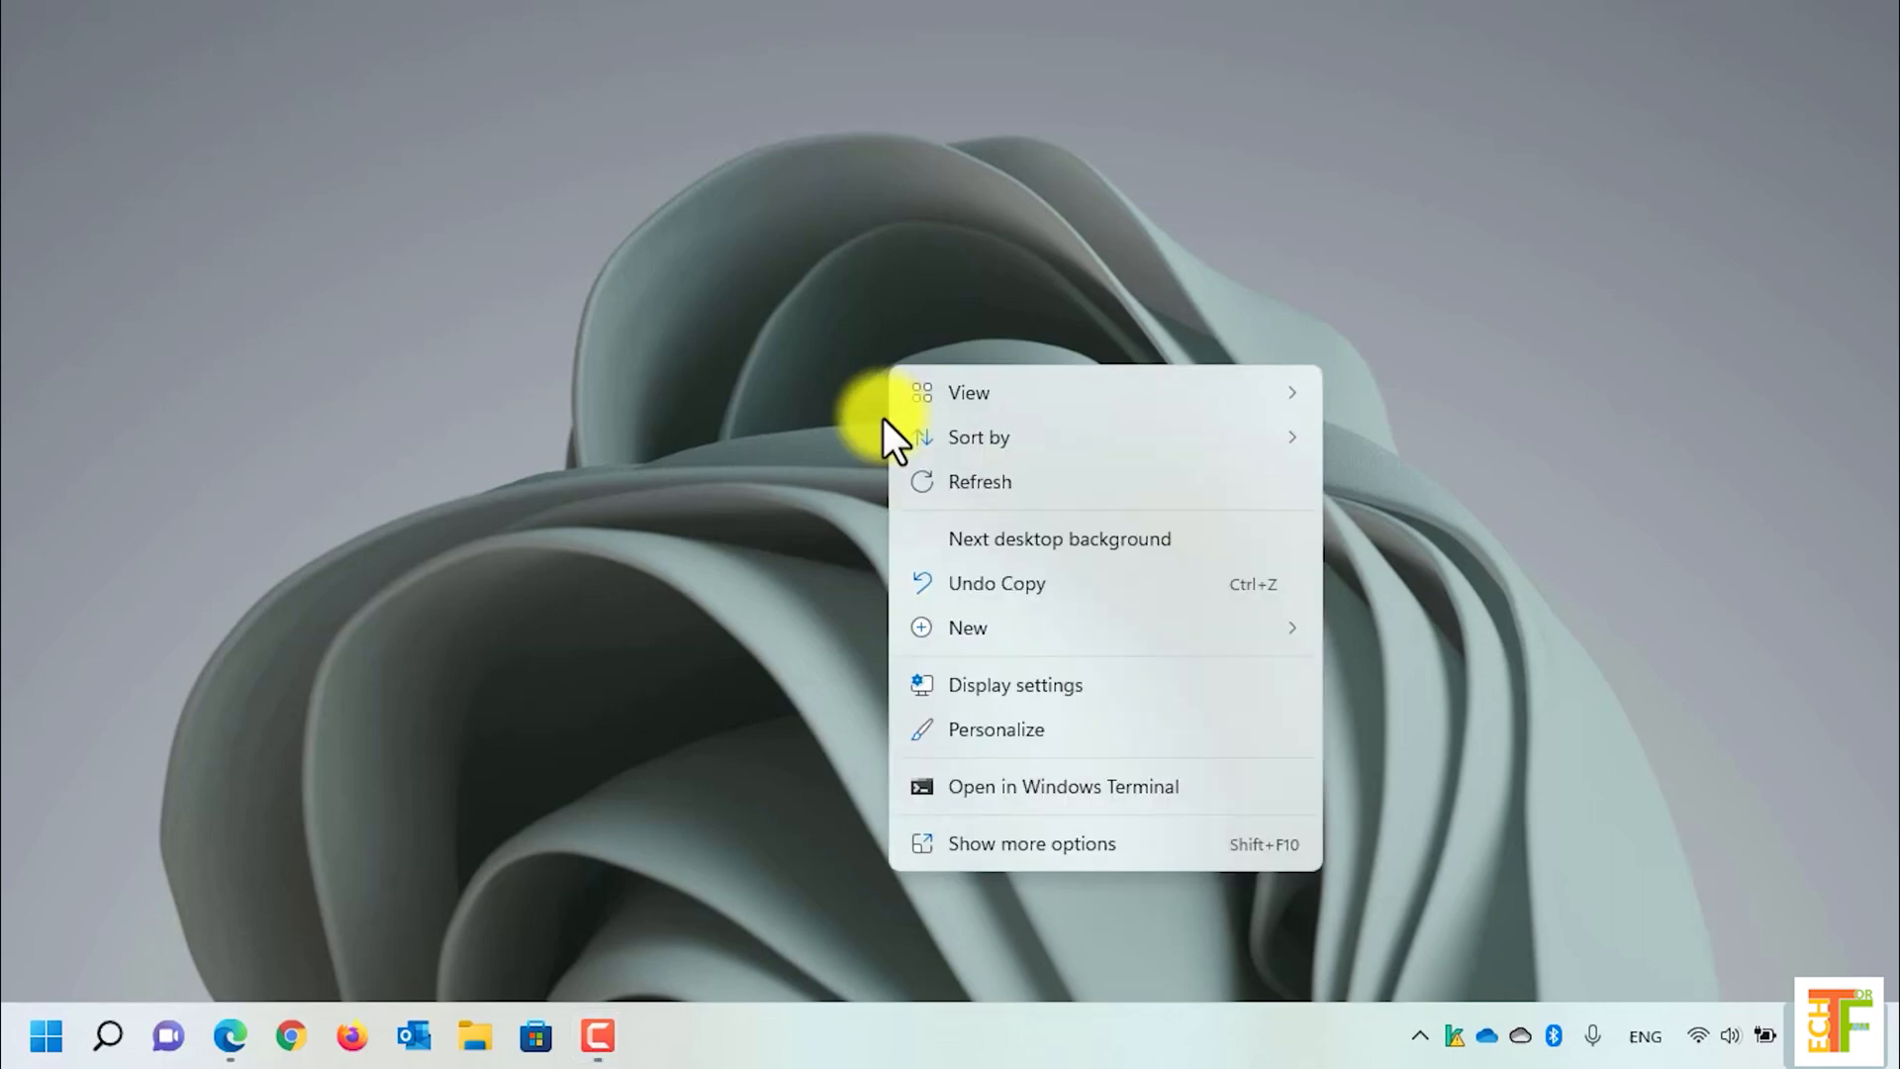
mouse_move(1027, 843)
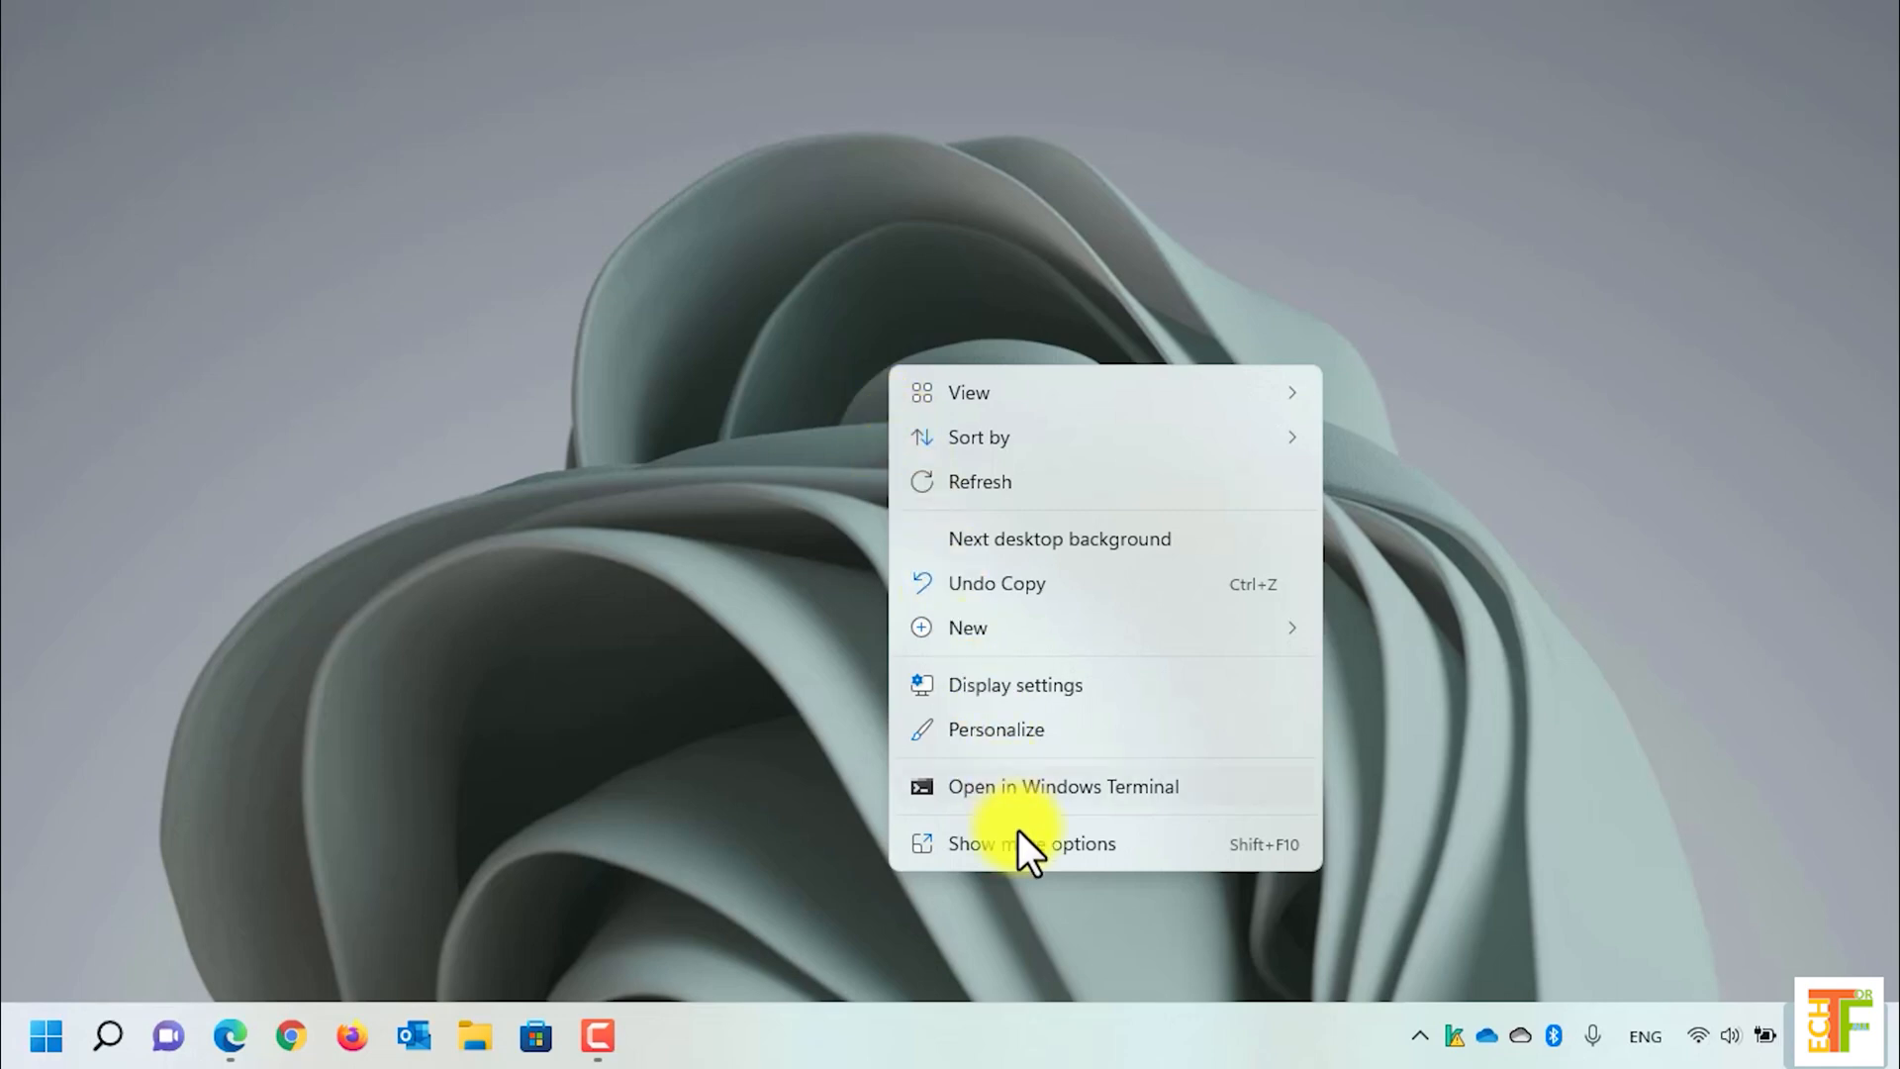
click(1029, 843)
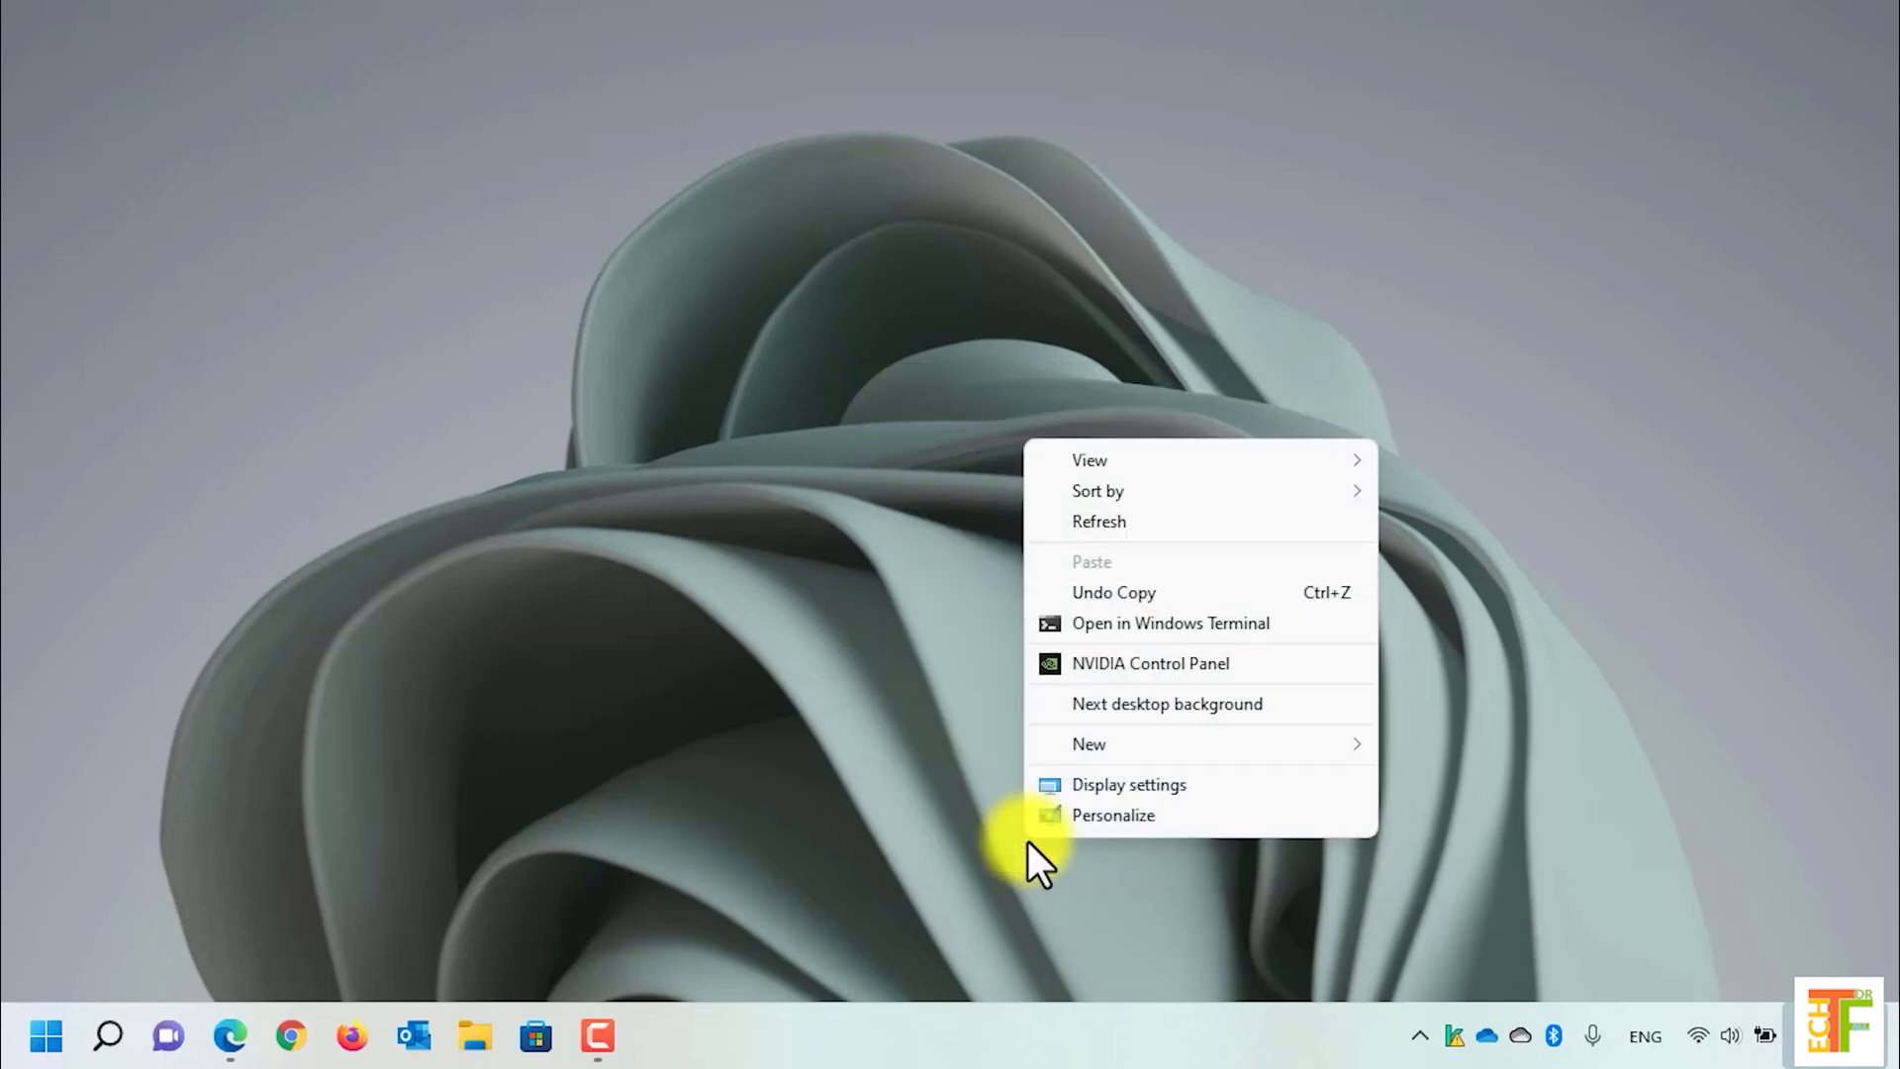
mouse_move(1149, 663)
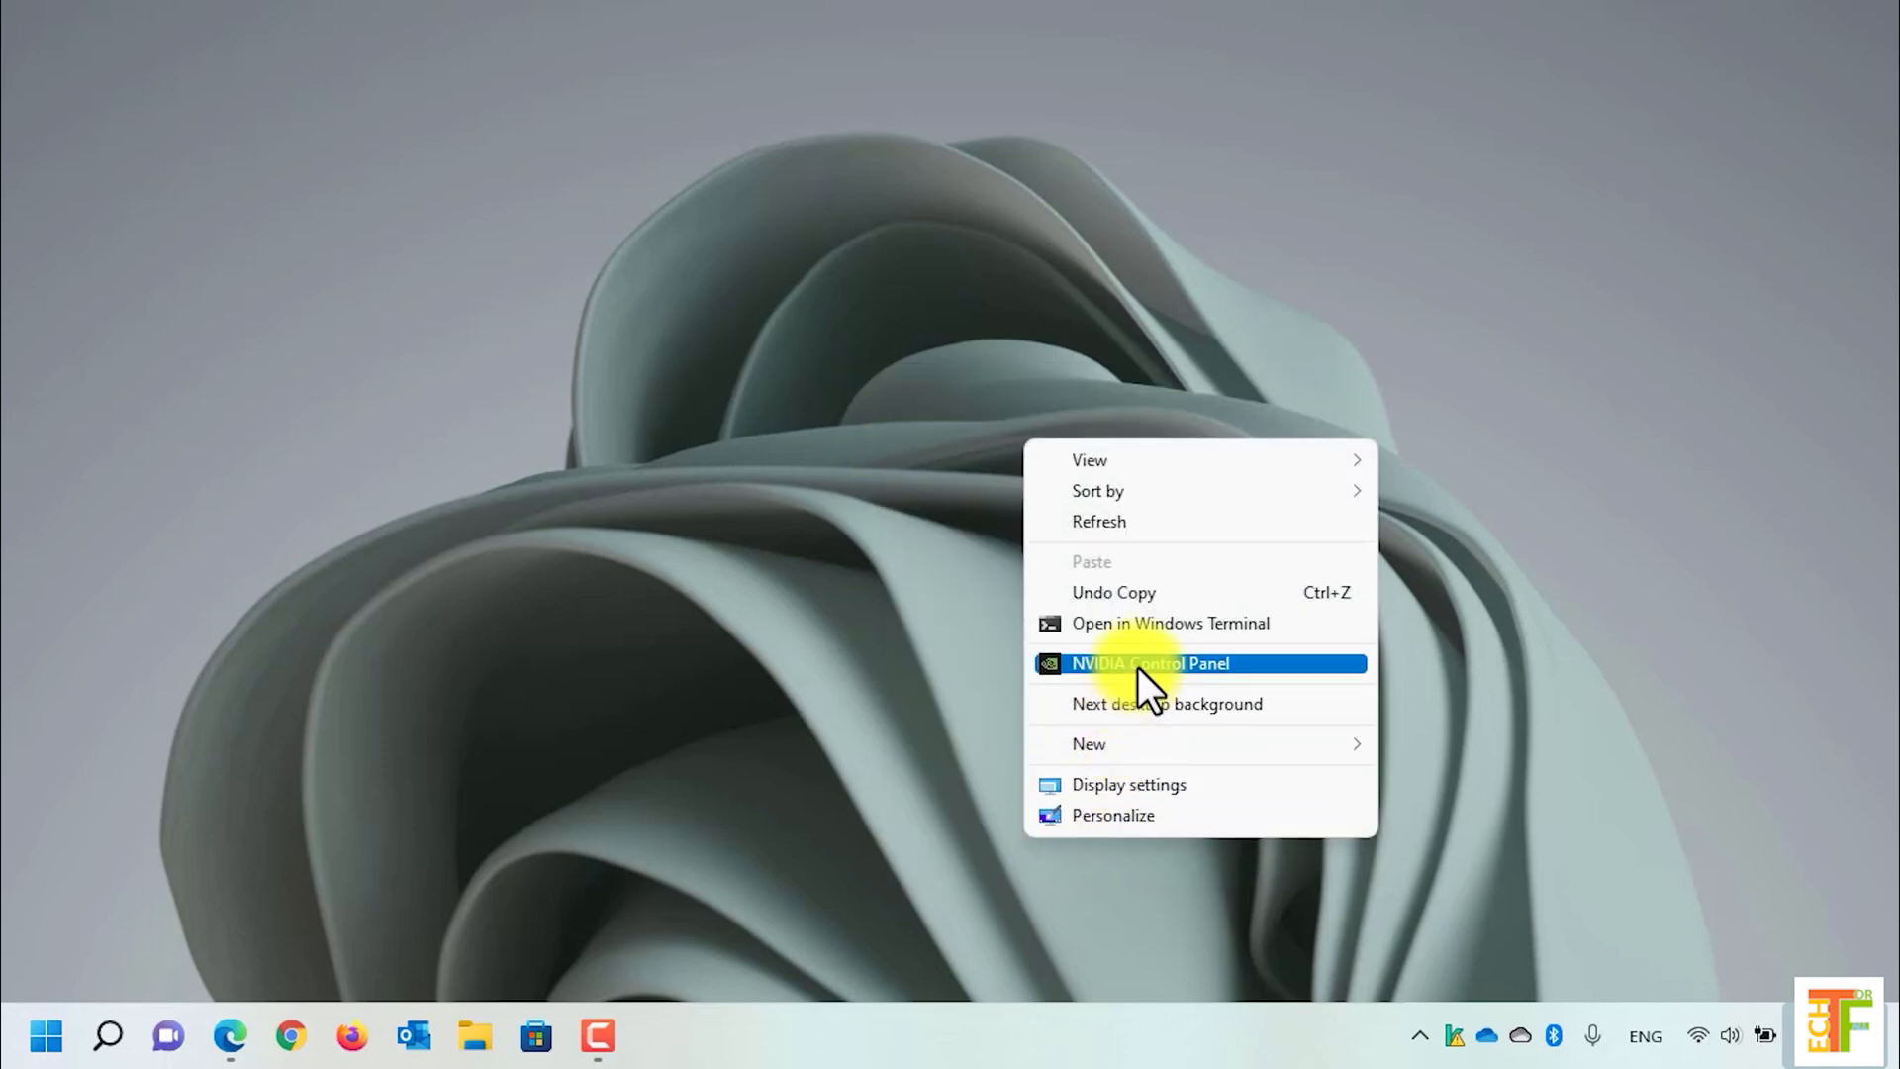
- Launch NVIDIA Control Panel and go to Manage 3D Settings, Program Settings
click(1150, 663)
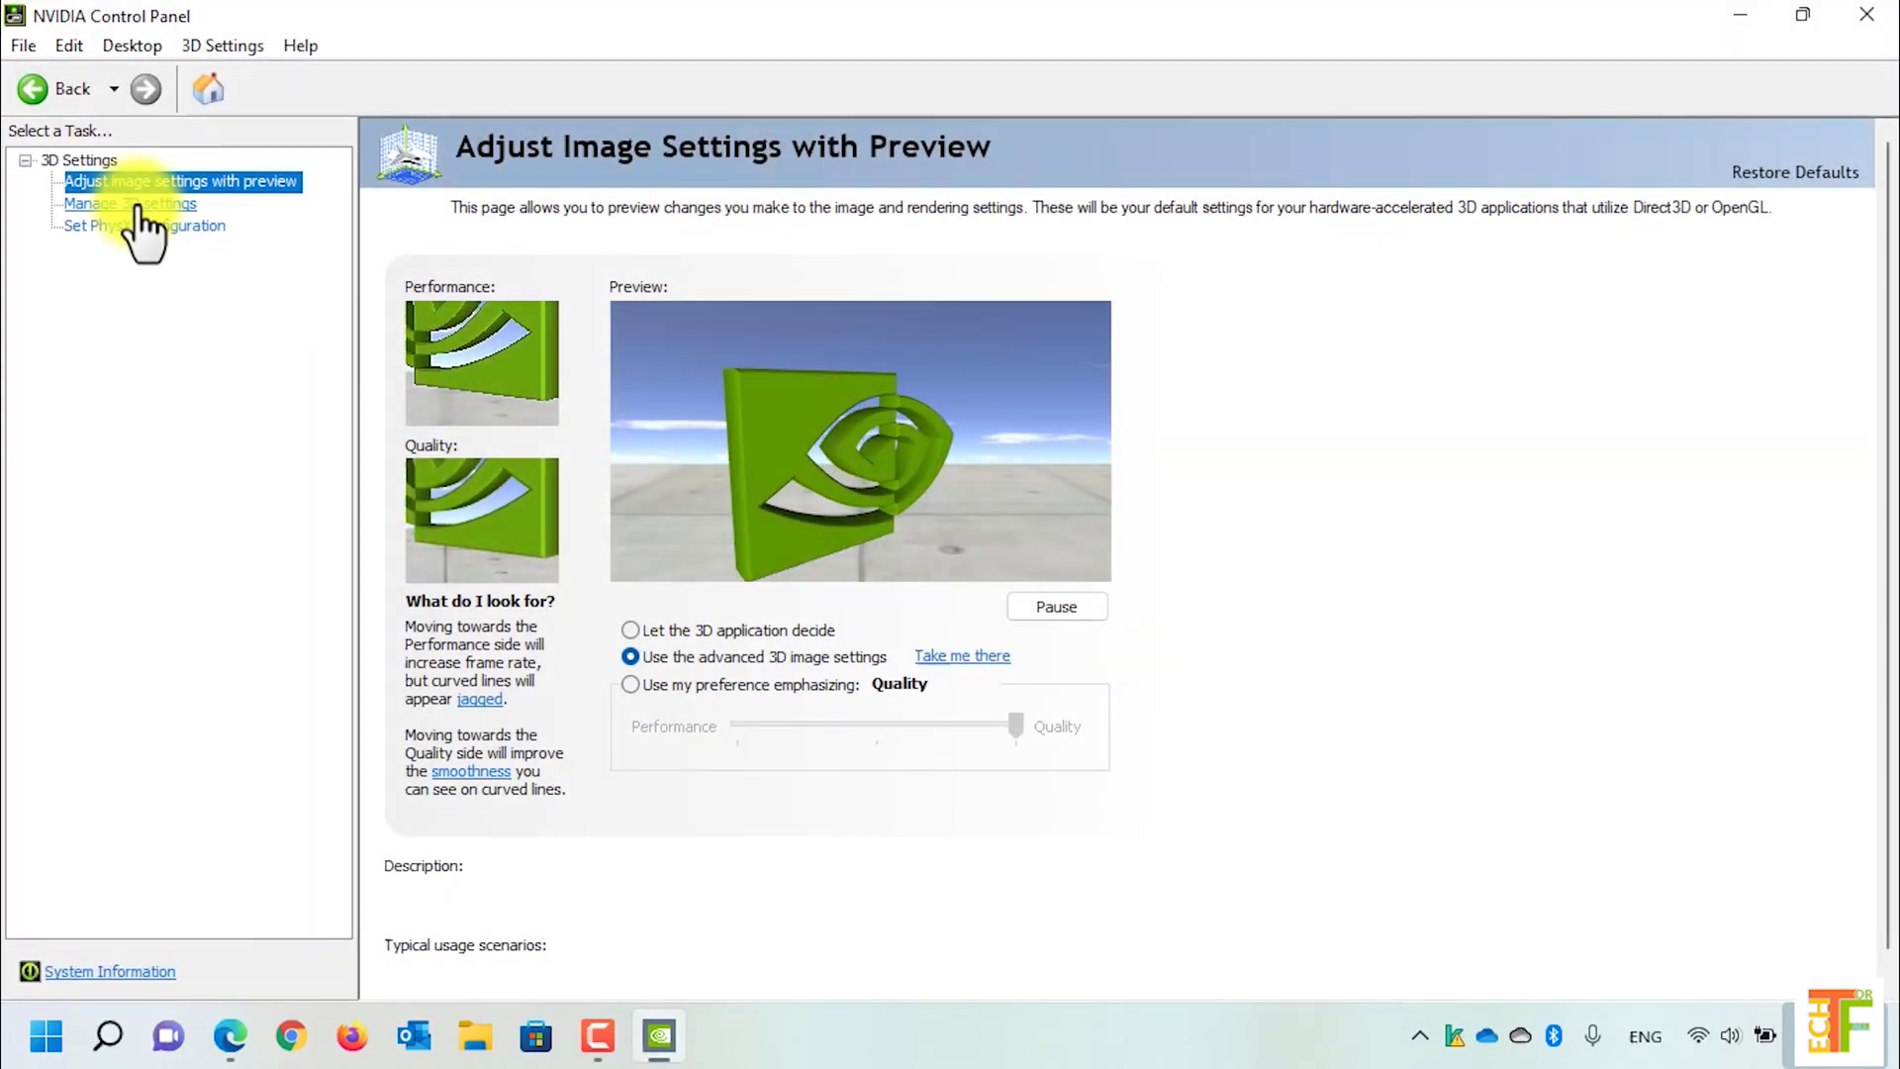
click(130, 202)
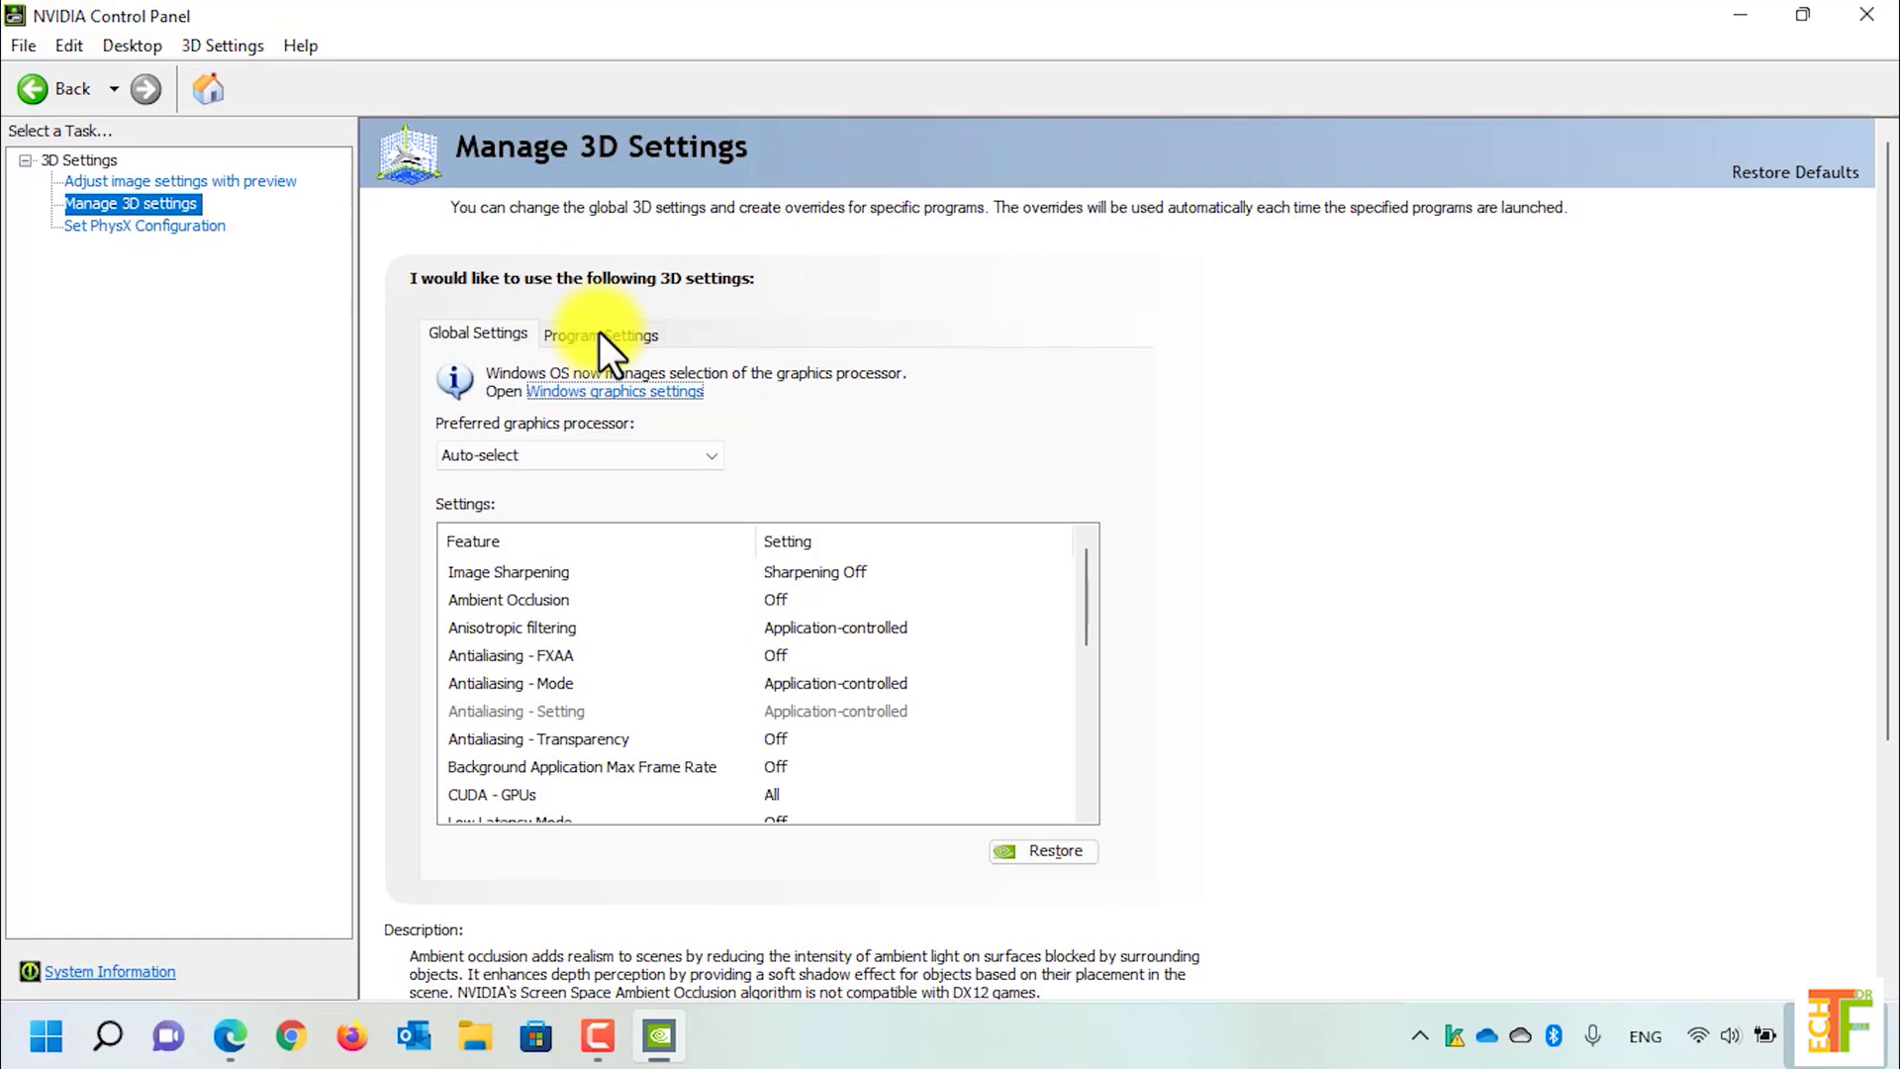
click(601, 335)
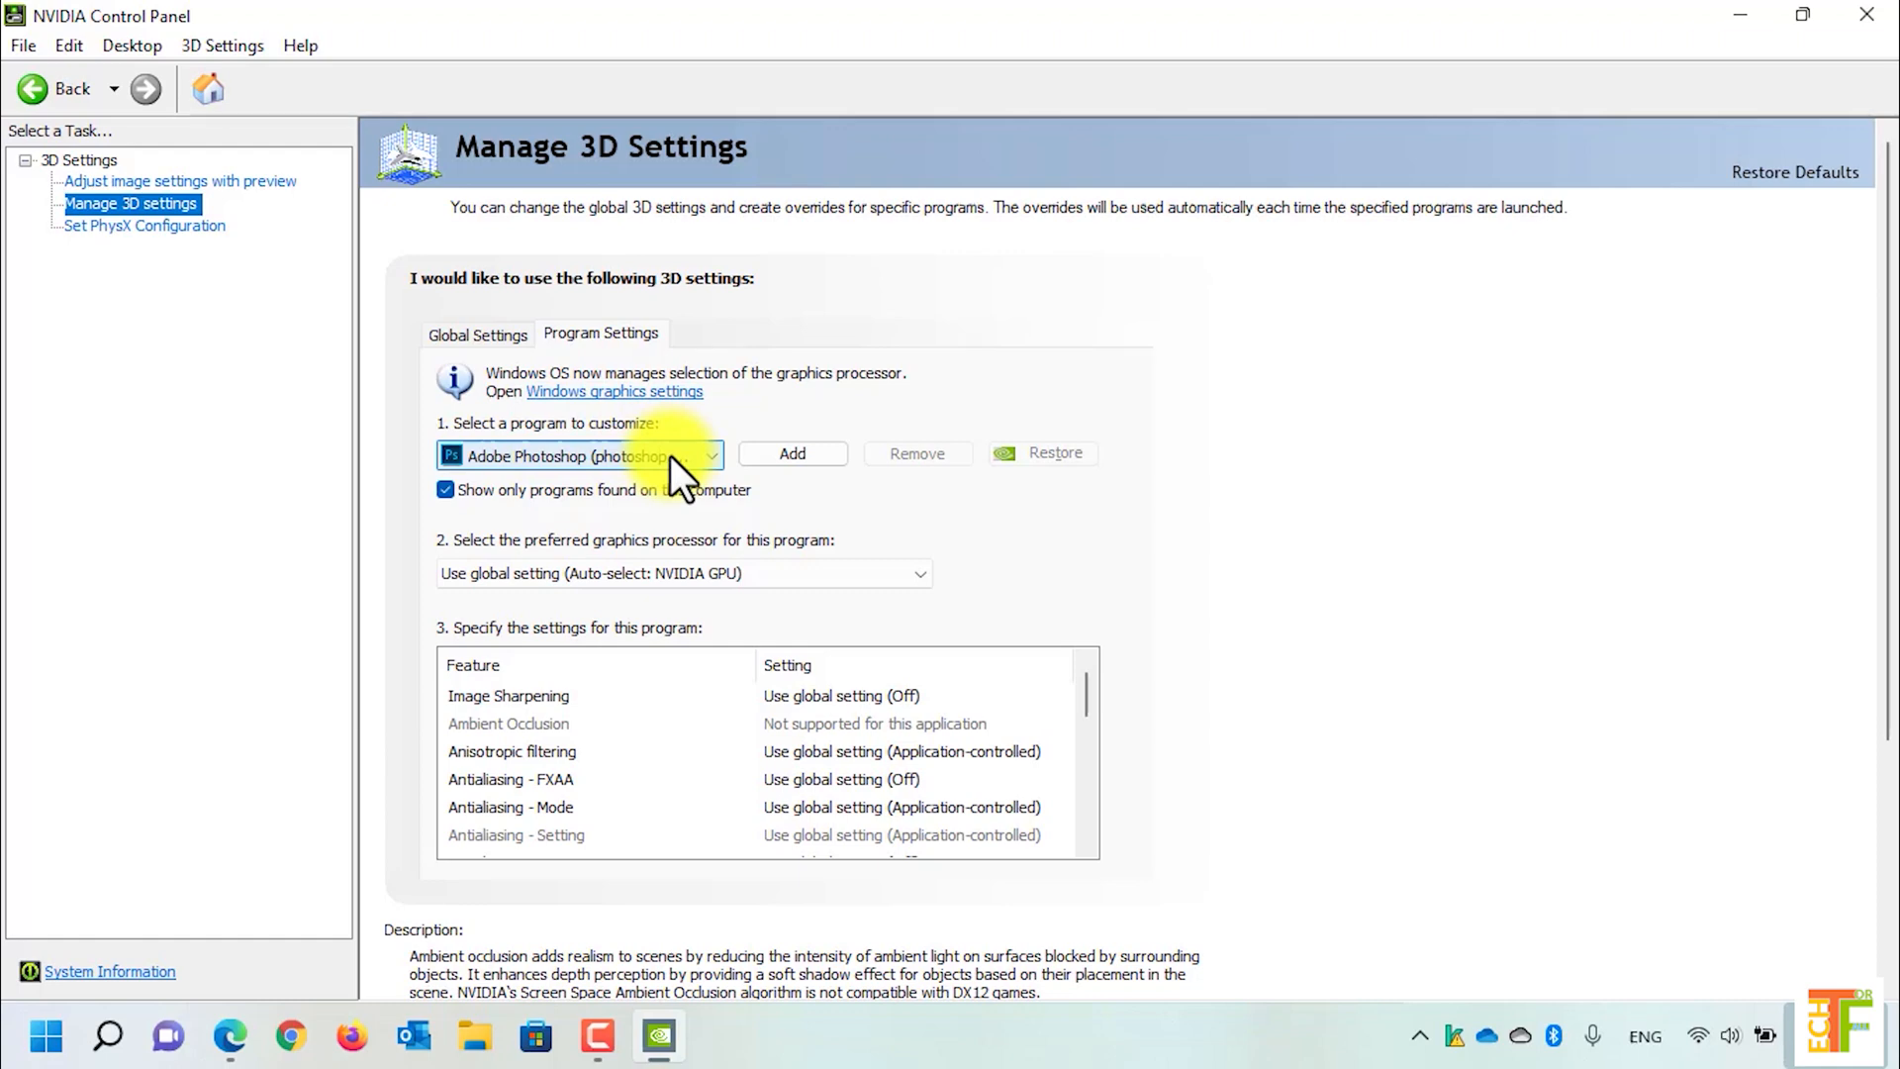
- Select Adobe Photoshop and set its preferred graphics processor to High-performance NVIDIA processor
click(703, 454)
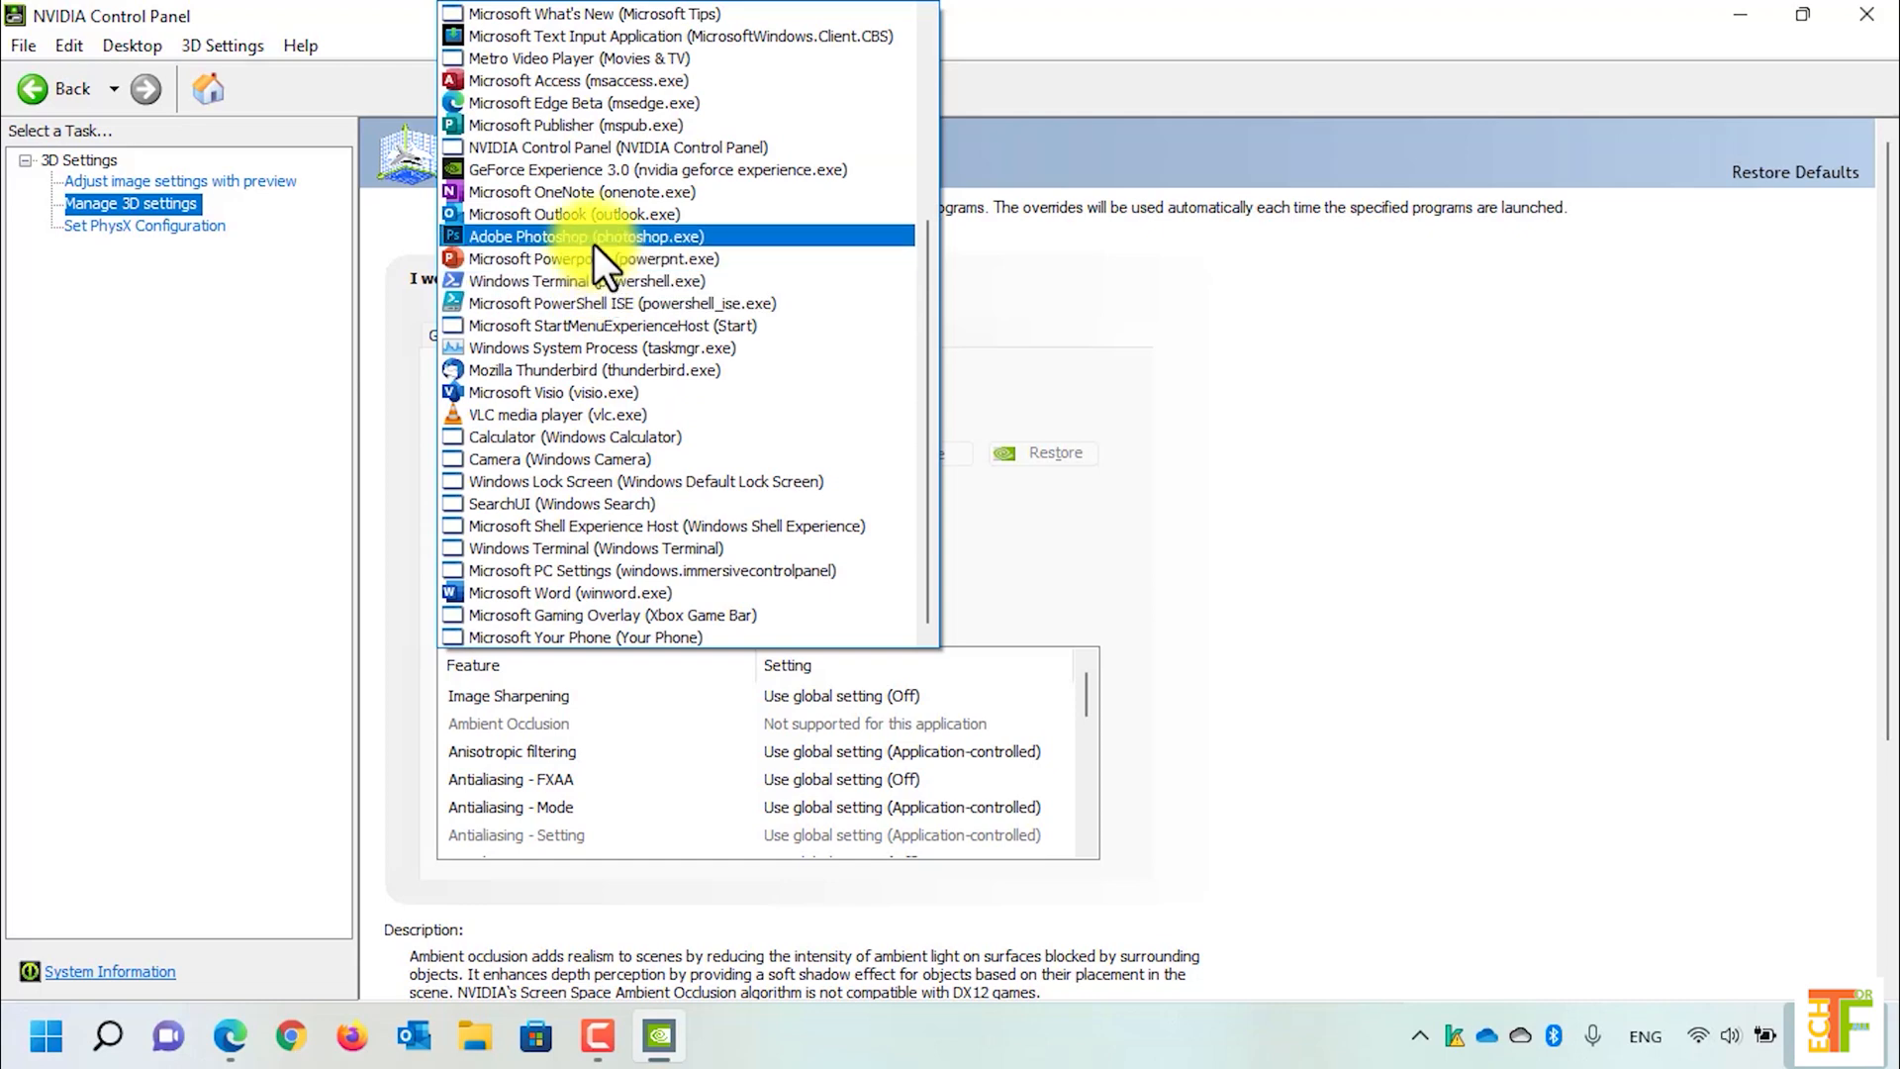
click(587, 236)
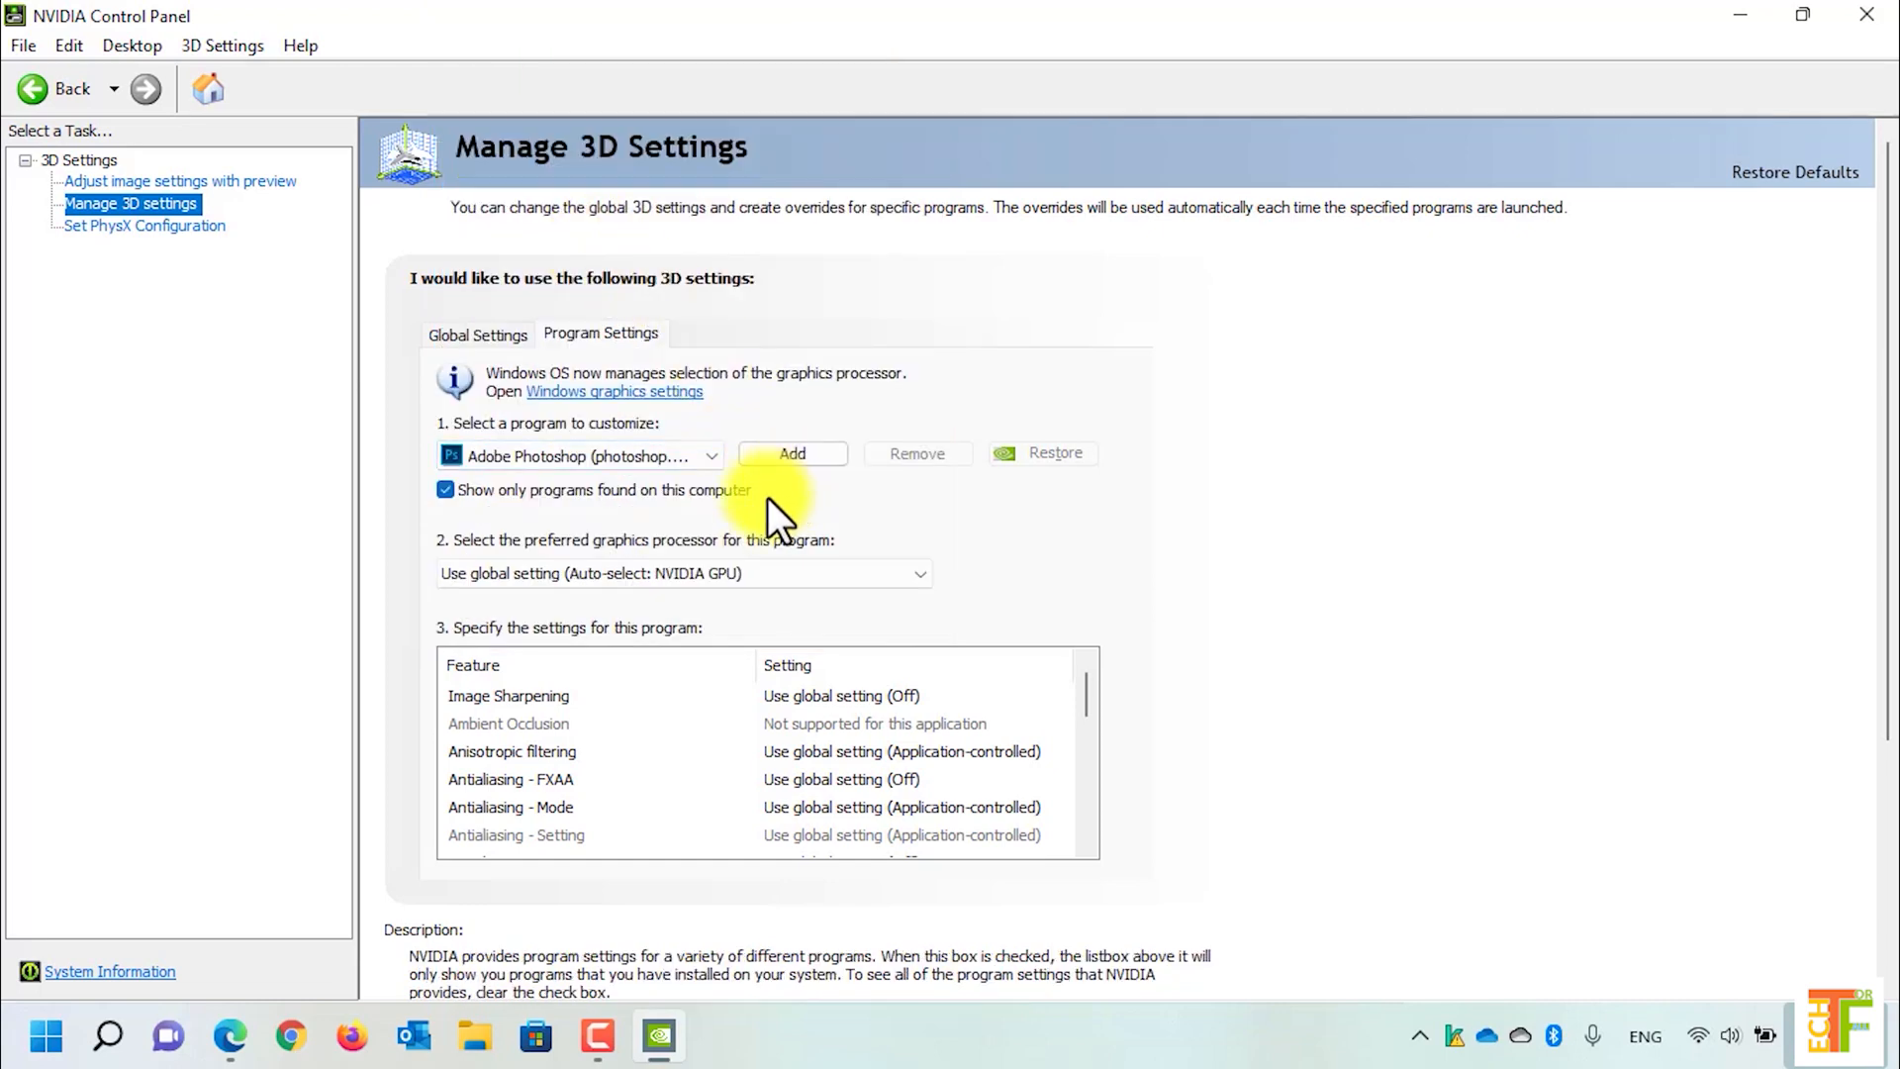
click(681, 573)
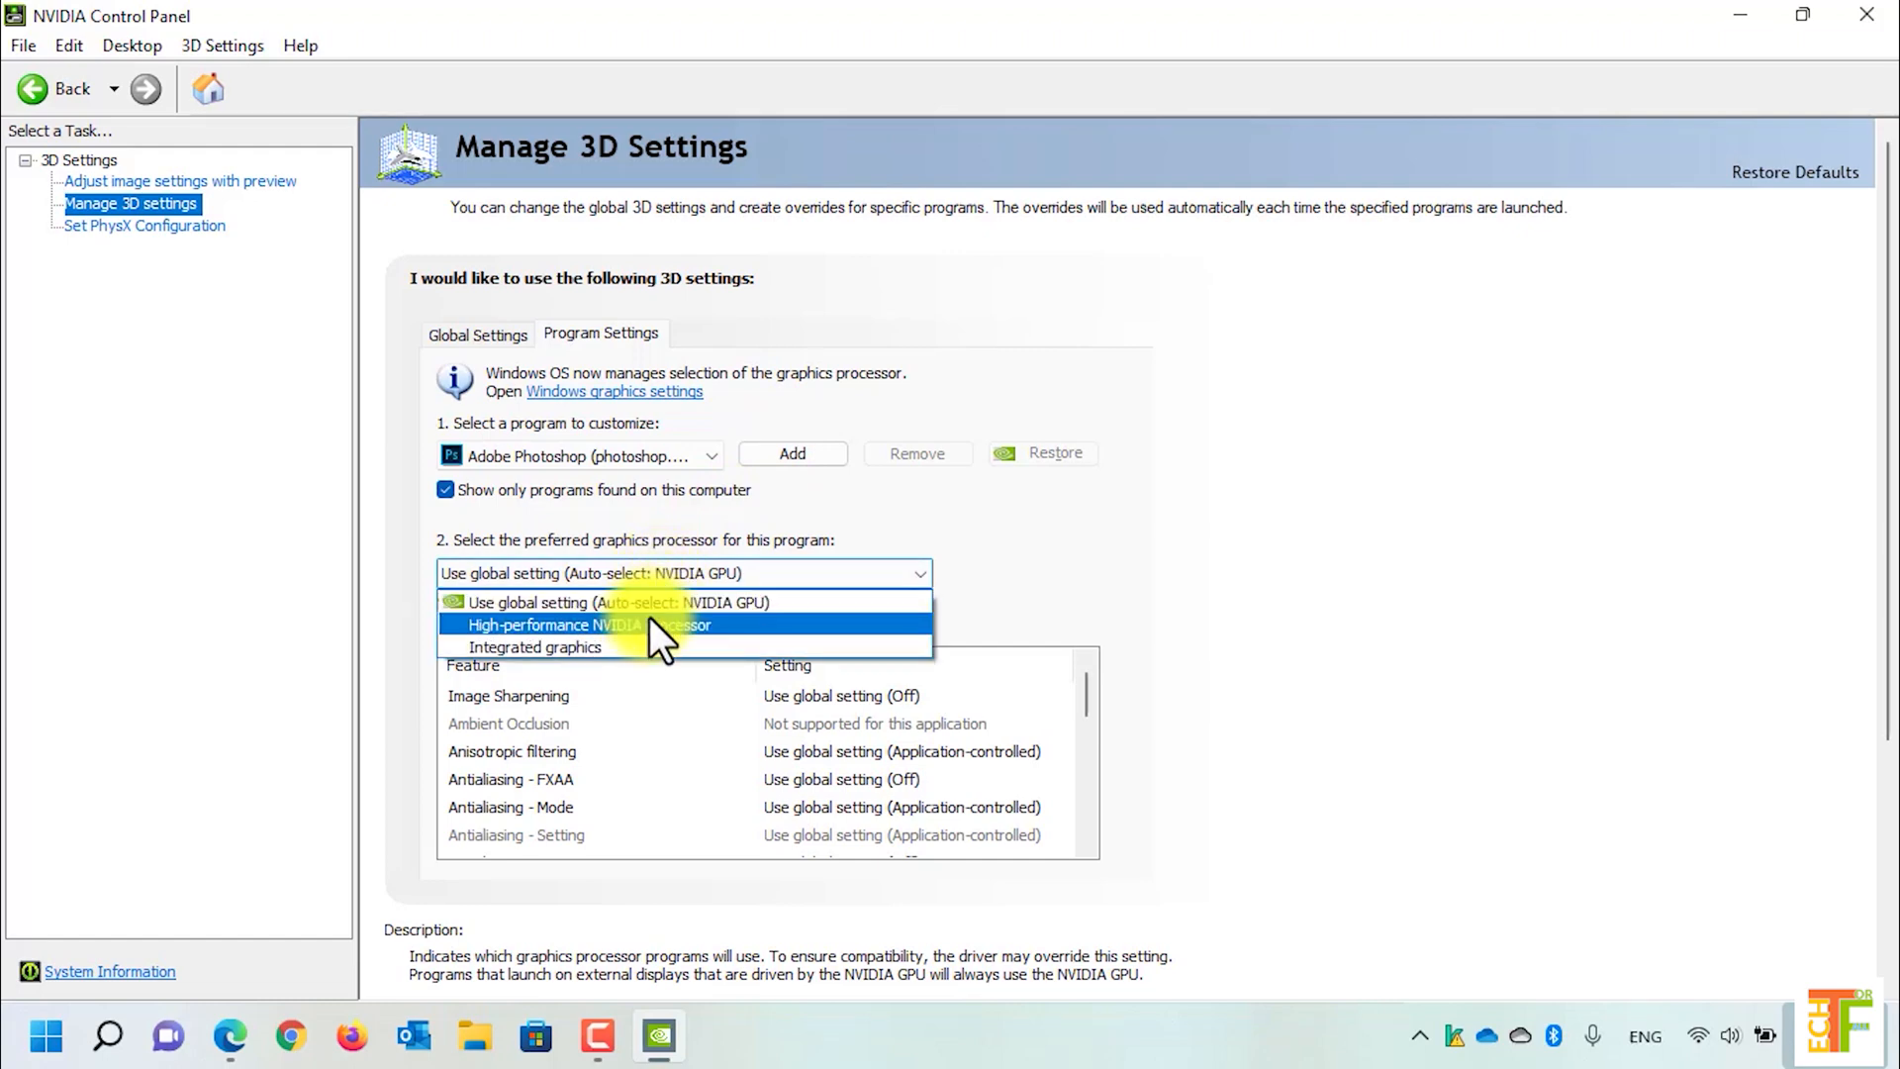
click(588, 625)
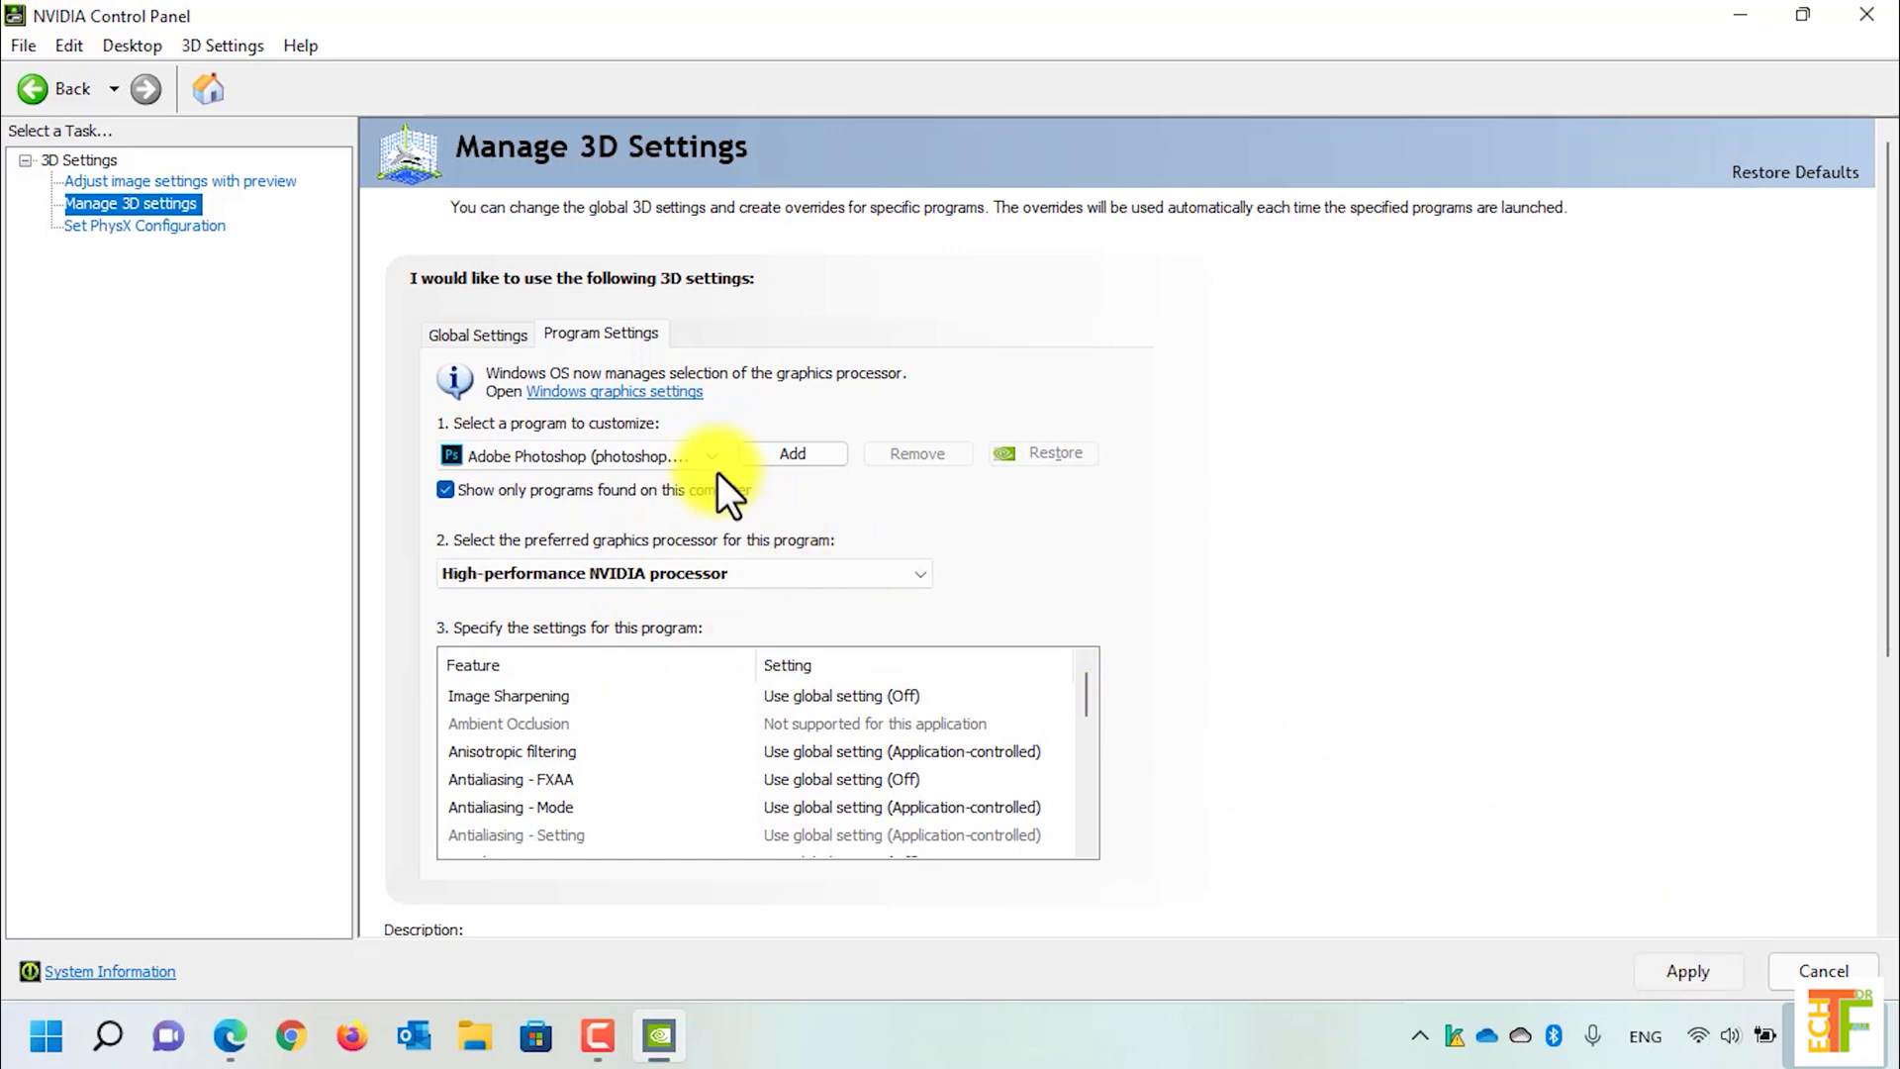
click(576, 456)
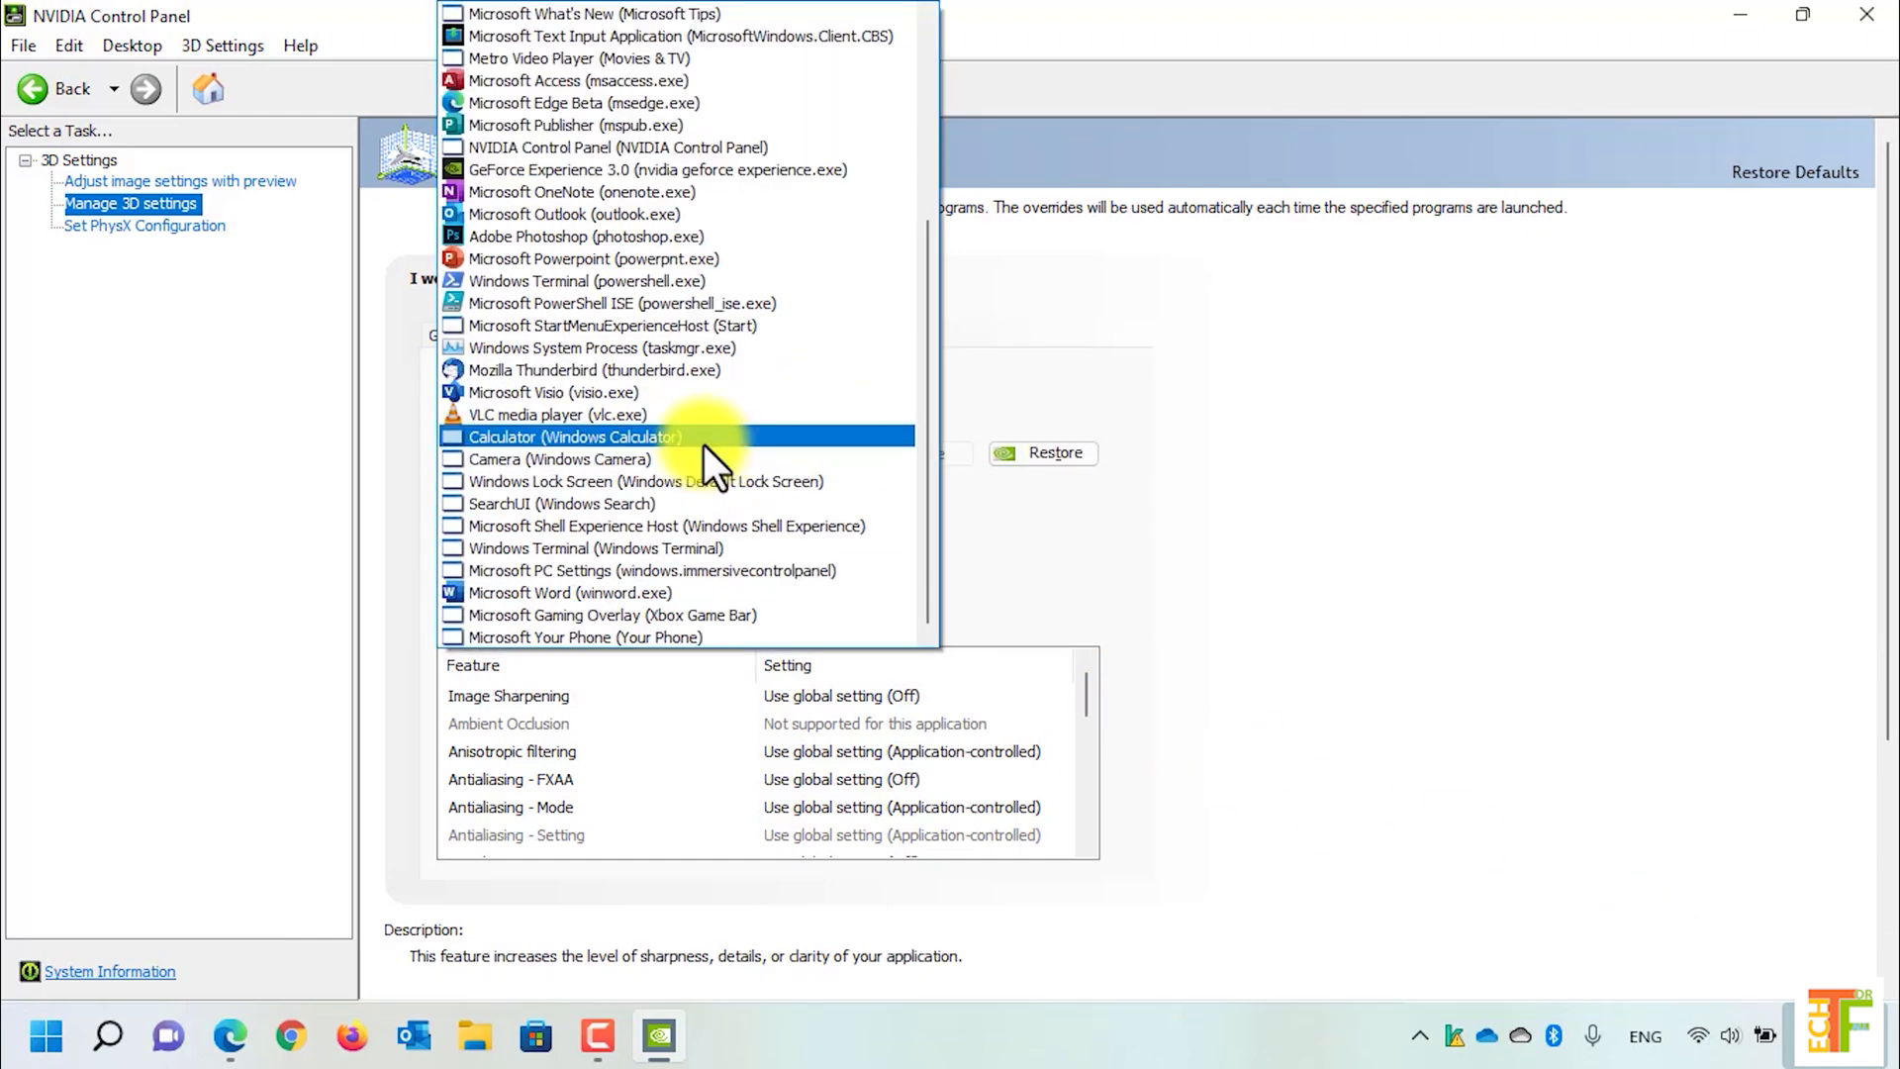
- Set Adobe Media Encoder CC to High-performance NVIDIA processor instead of integrated graphics
scroll(up, 3)
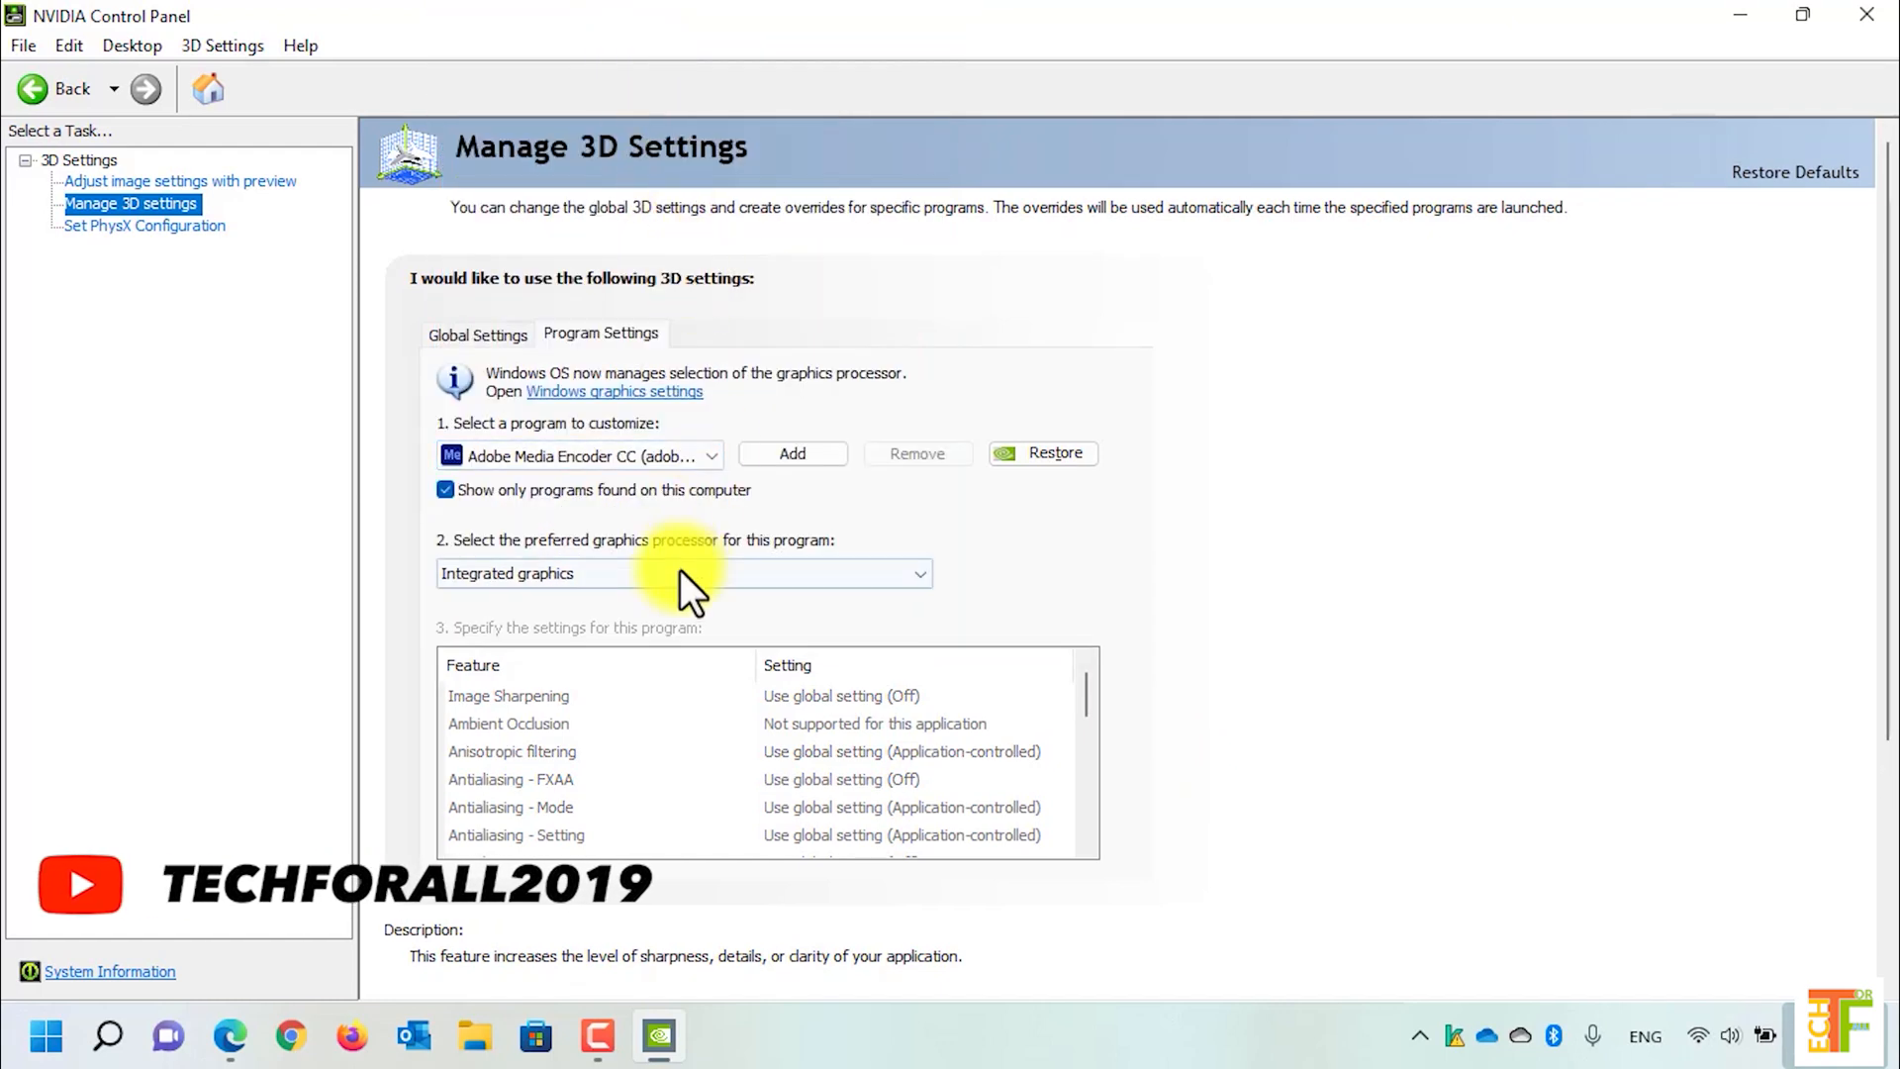
click(919, 573)
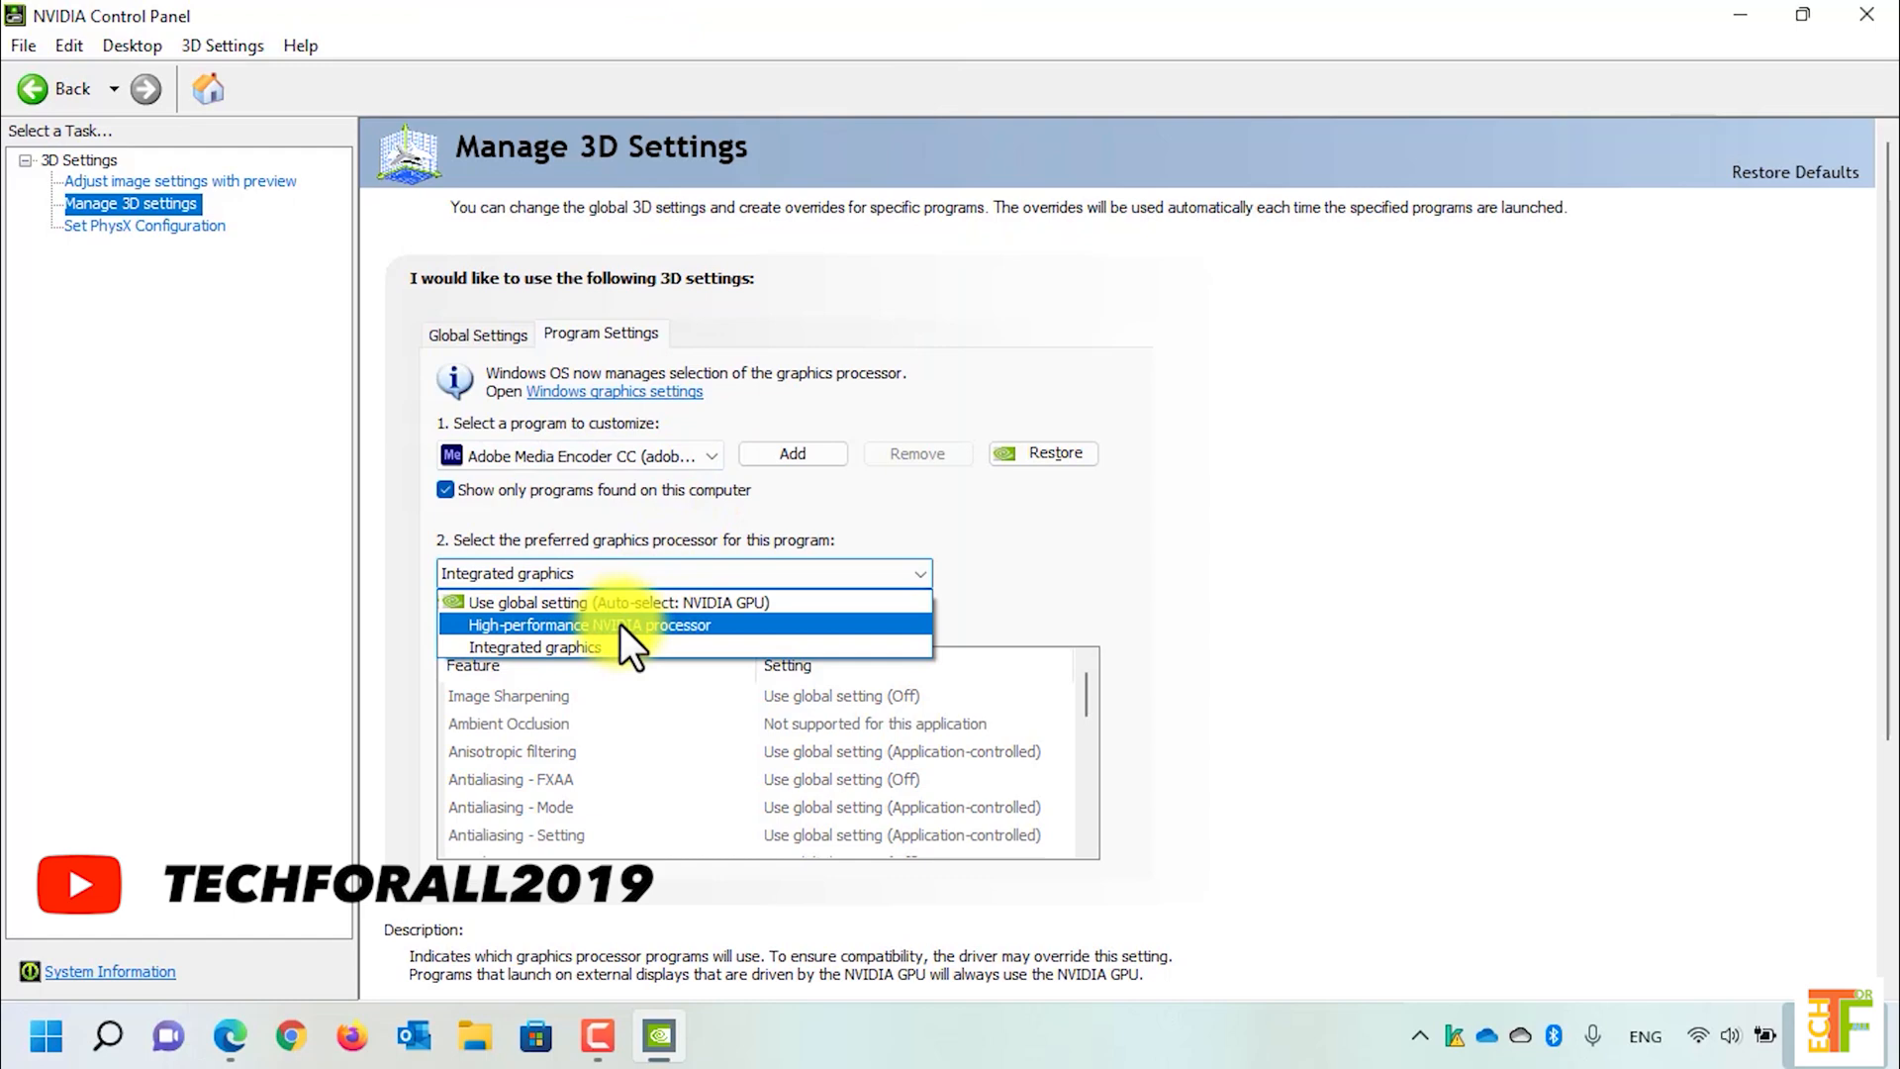
click(588, 624)
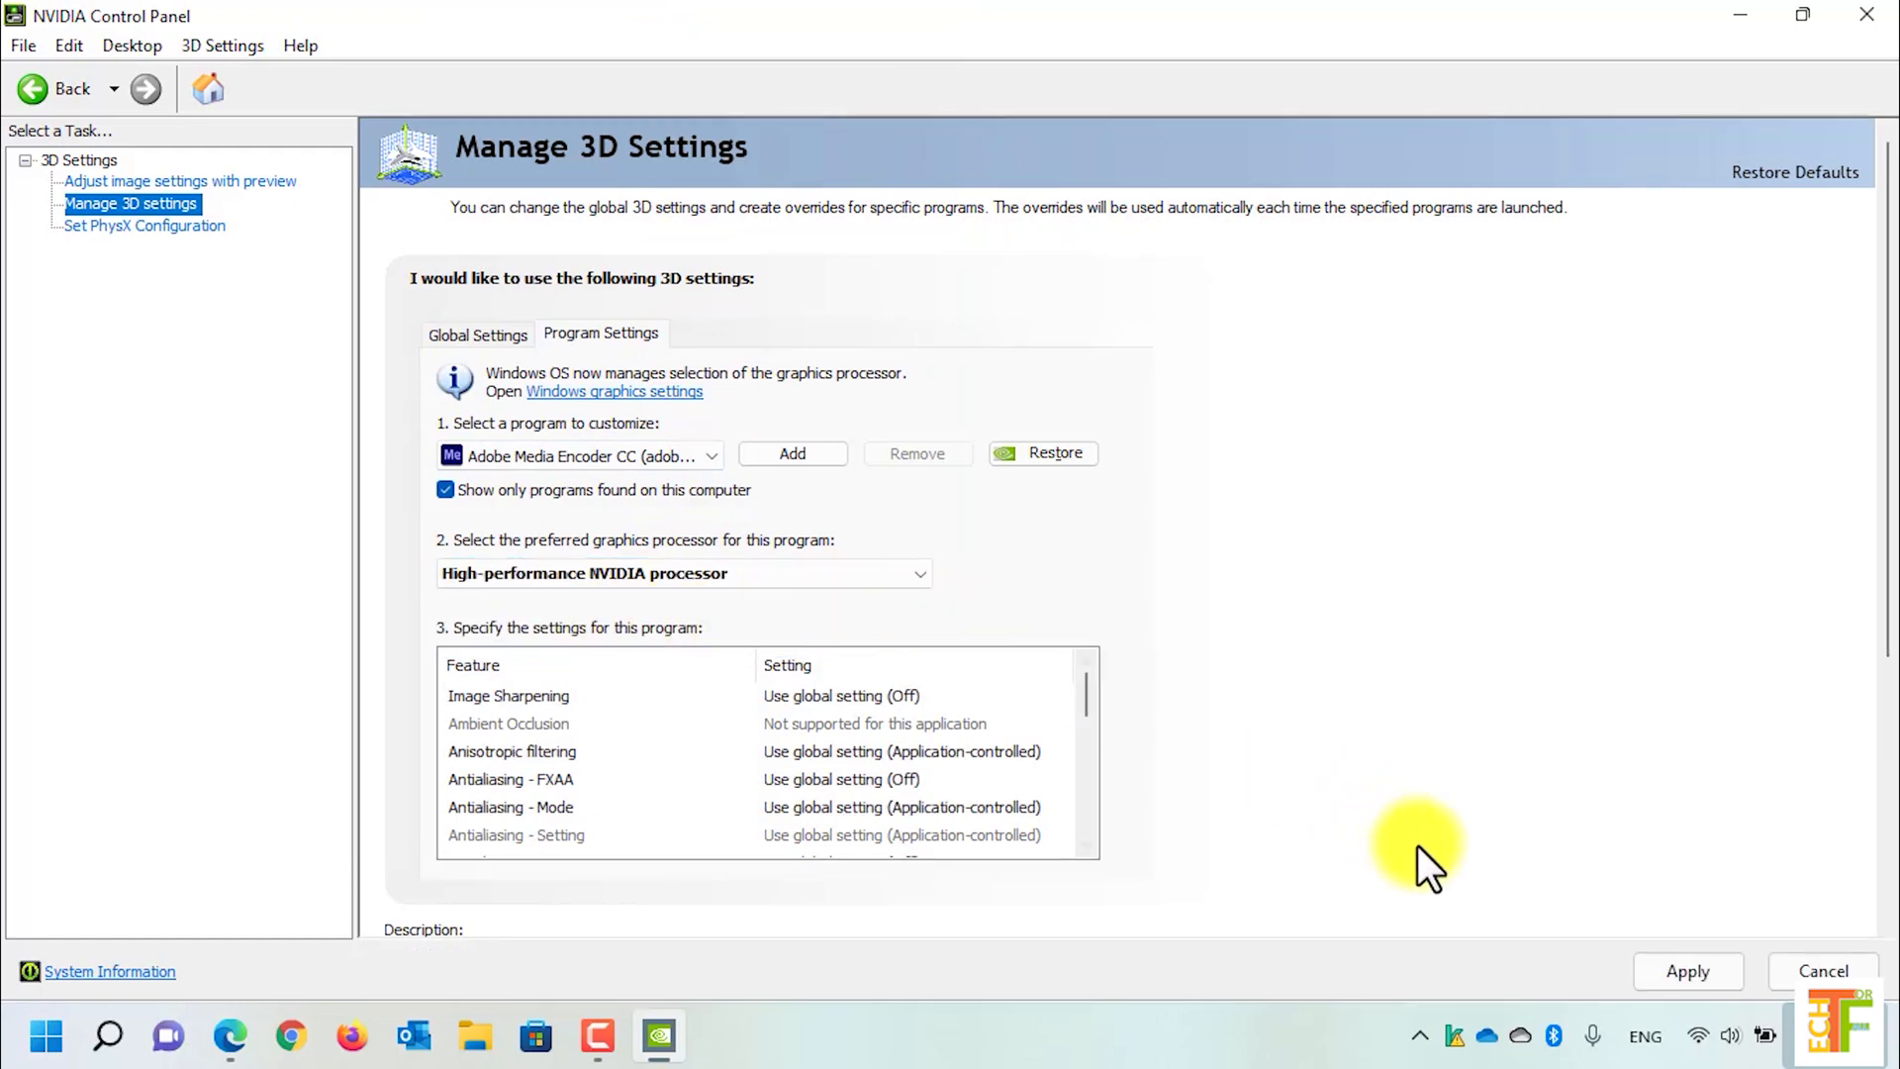
mouse_move(709, 464)
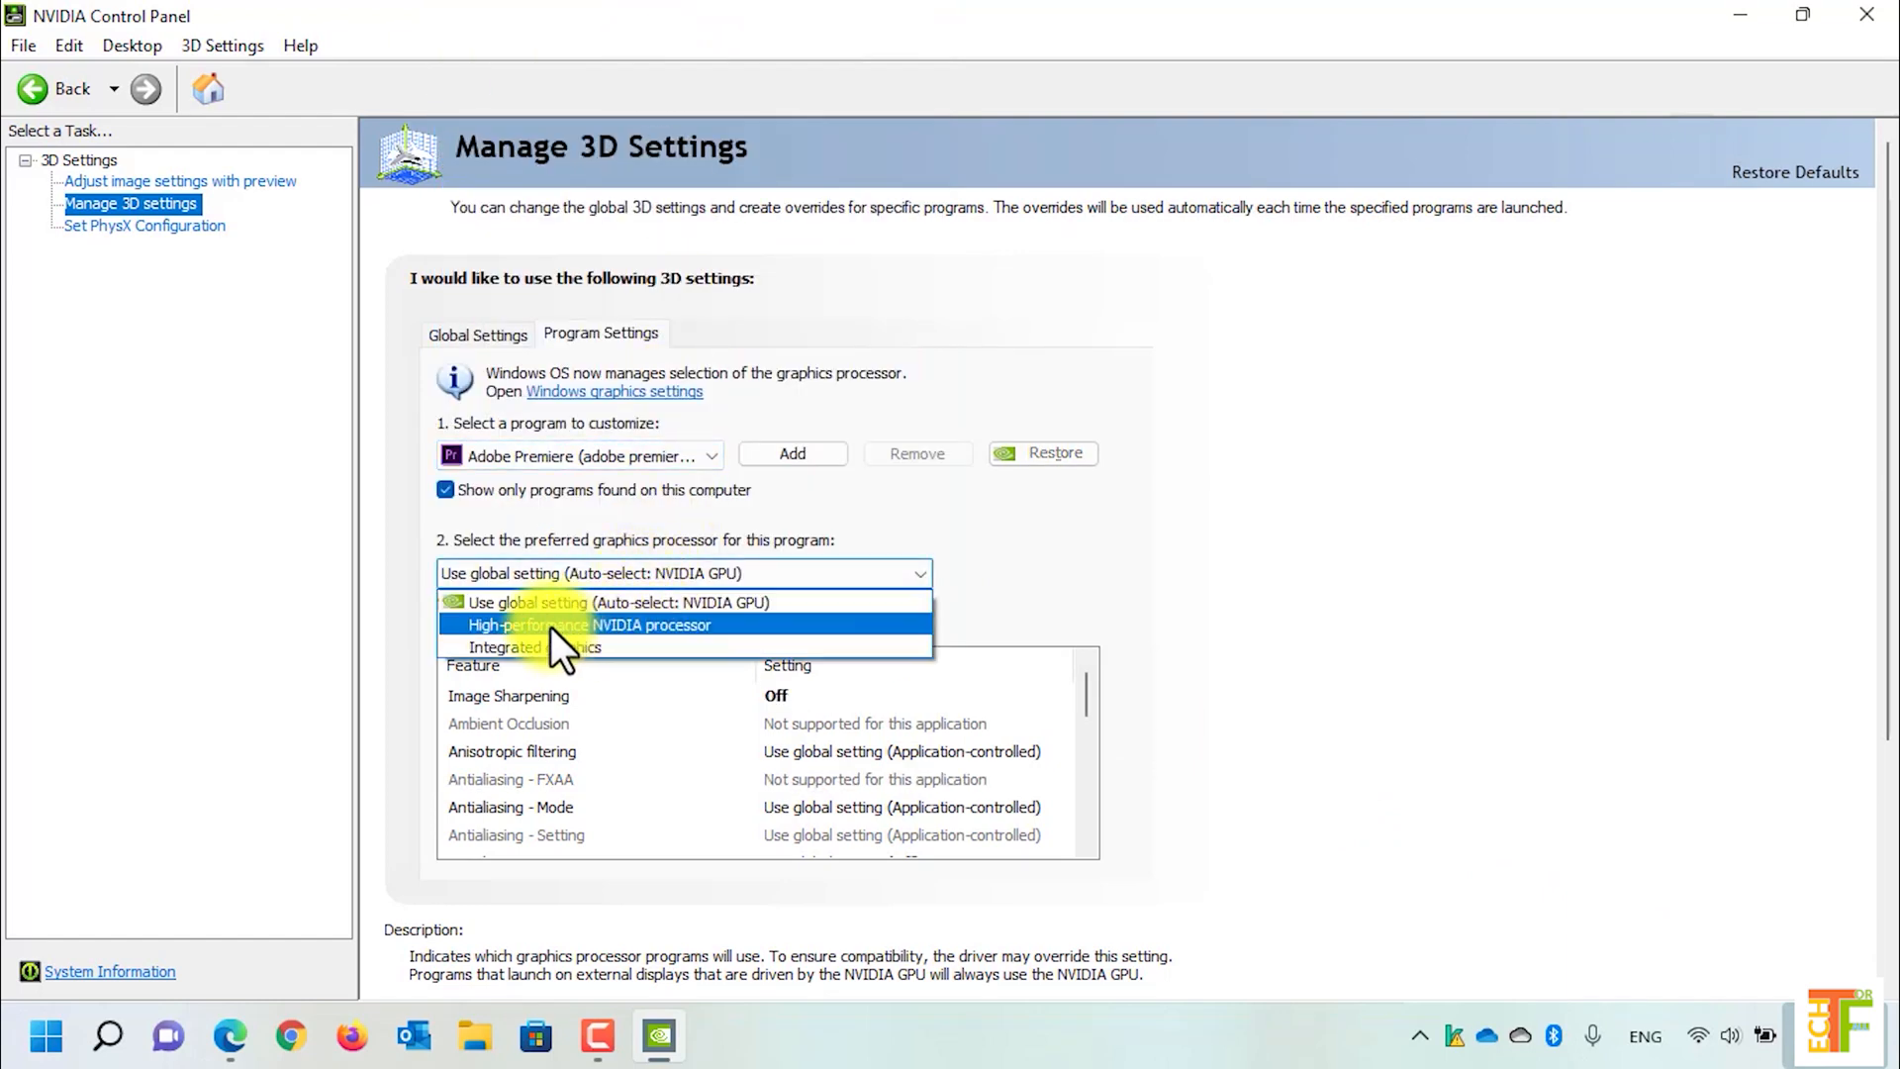
- Set Adobe Premiere to High-performance NVIDIA processor and keep it as the selected program
click(588, 624)
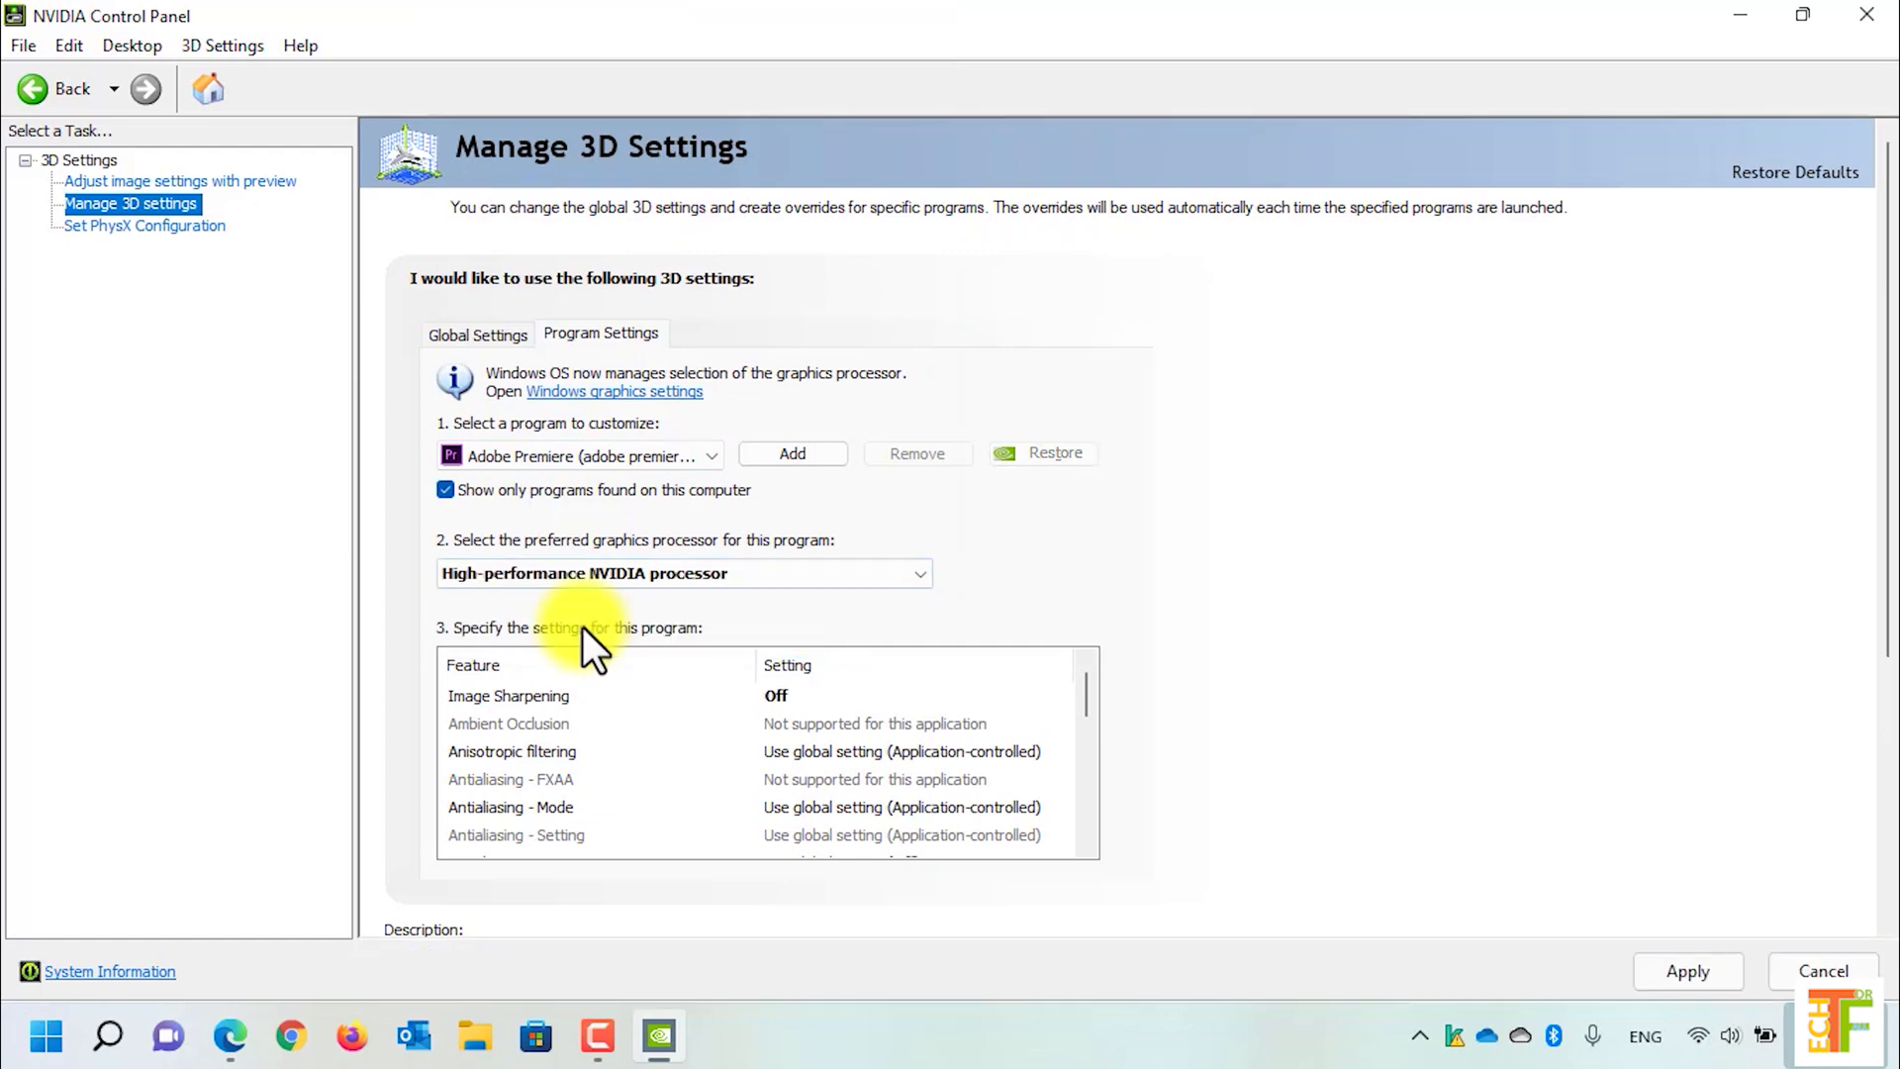
mouse_move(1675, 981)
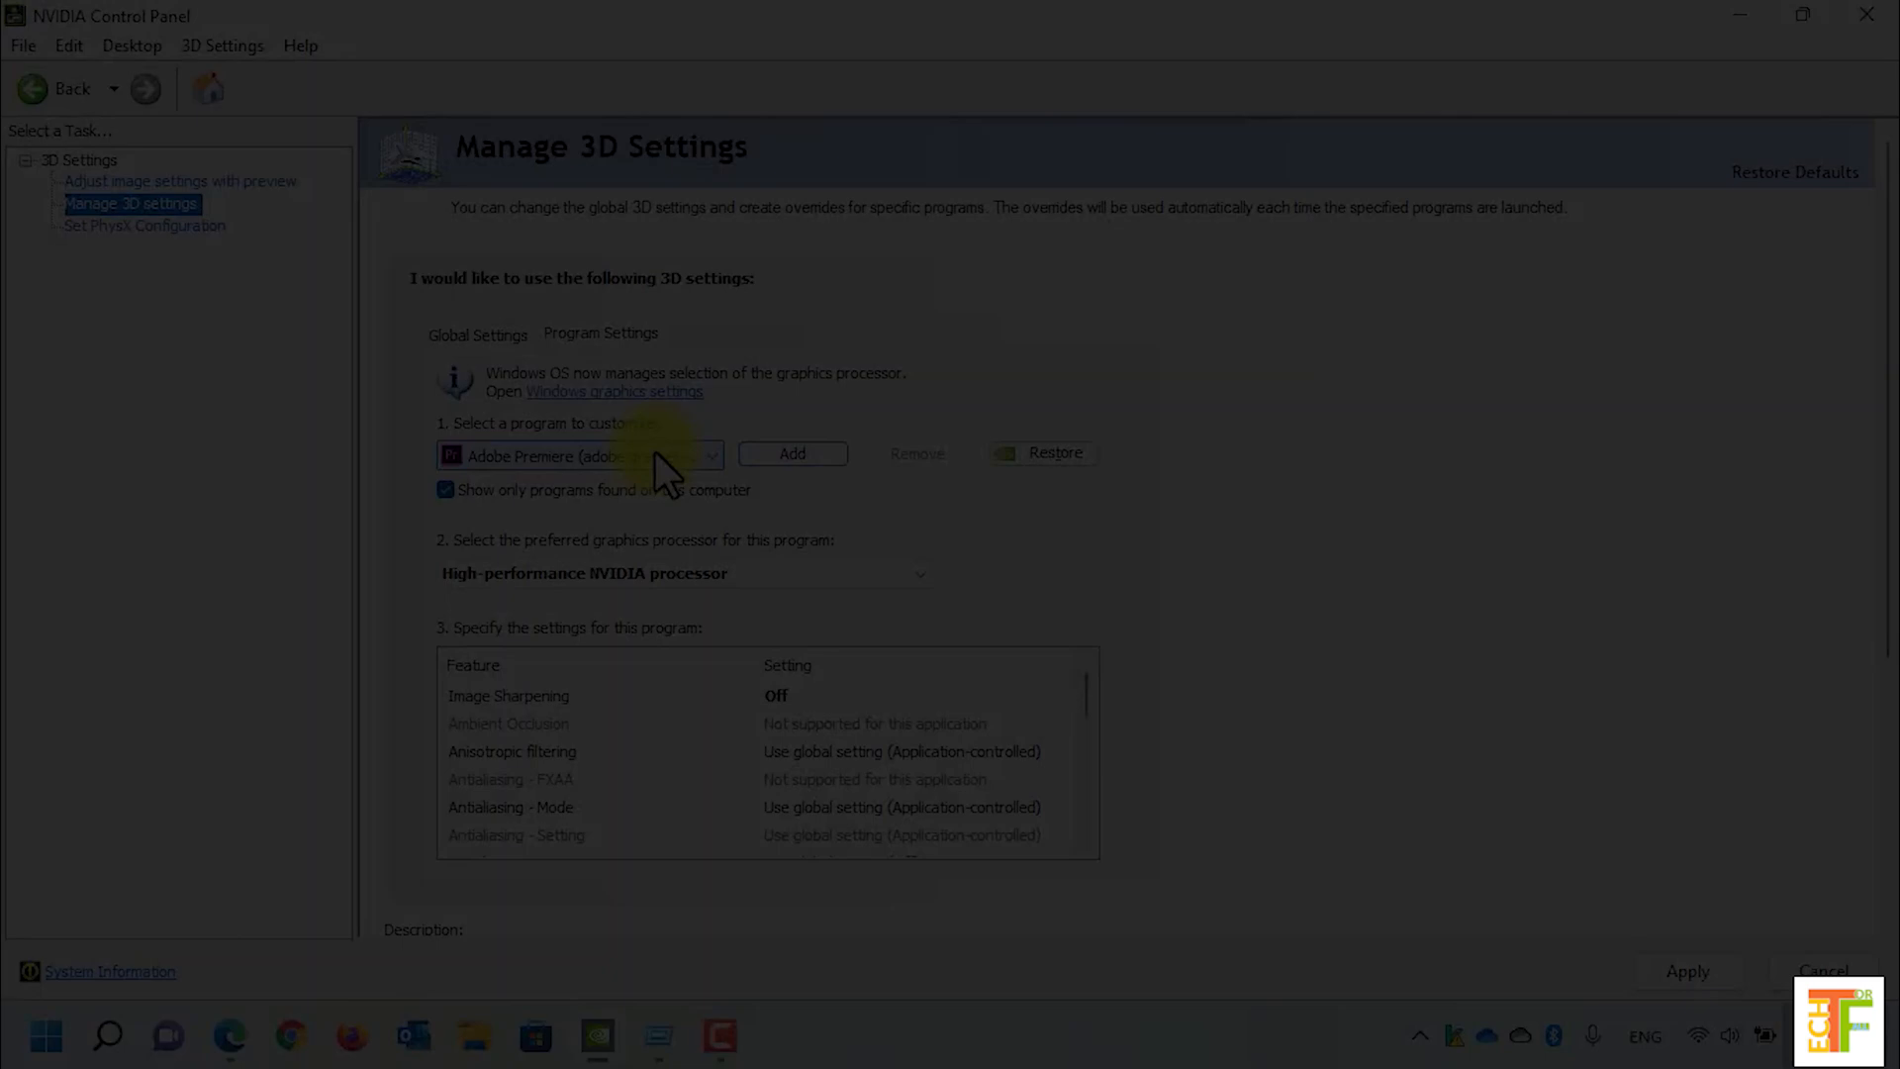
click(709, 456)
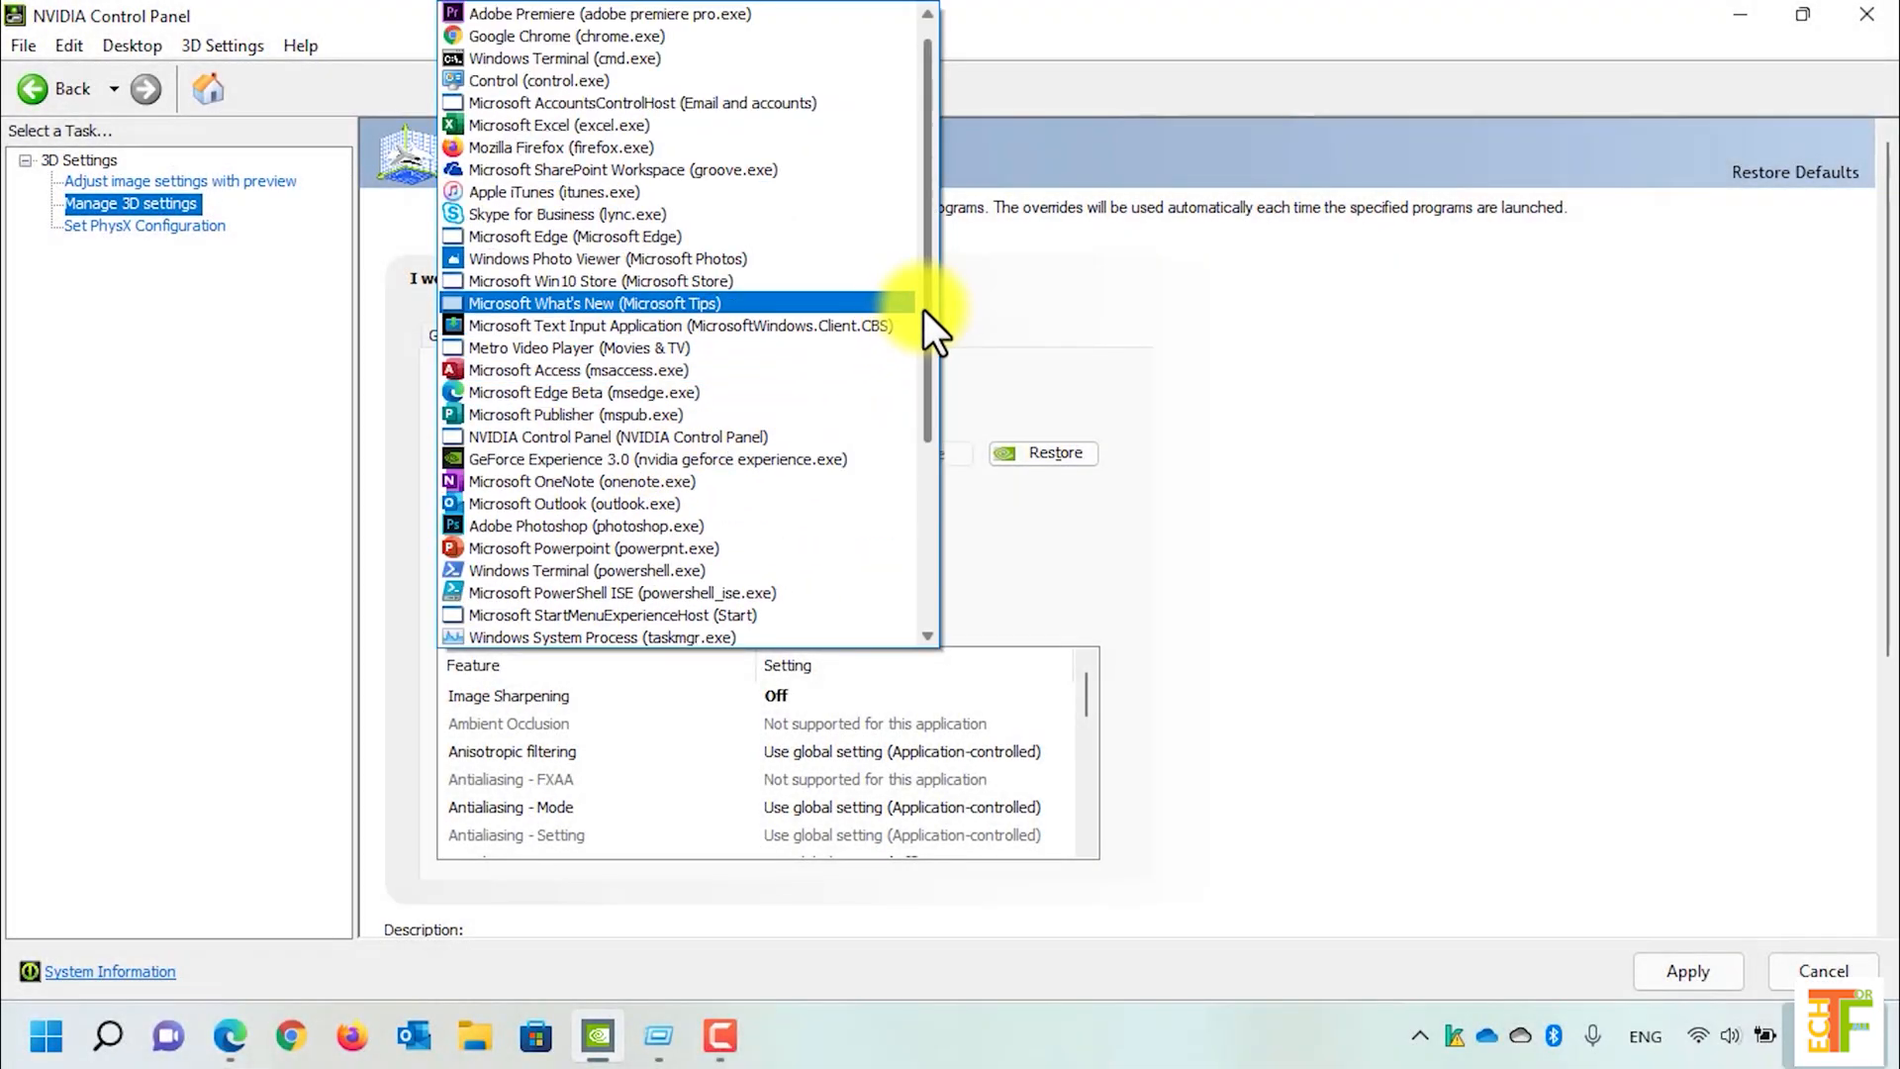
scroll(down, 3)
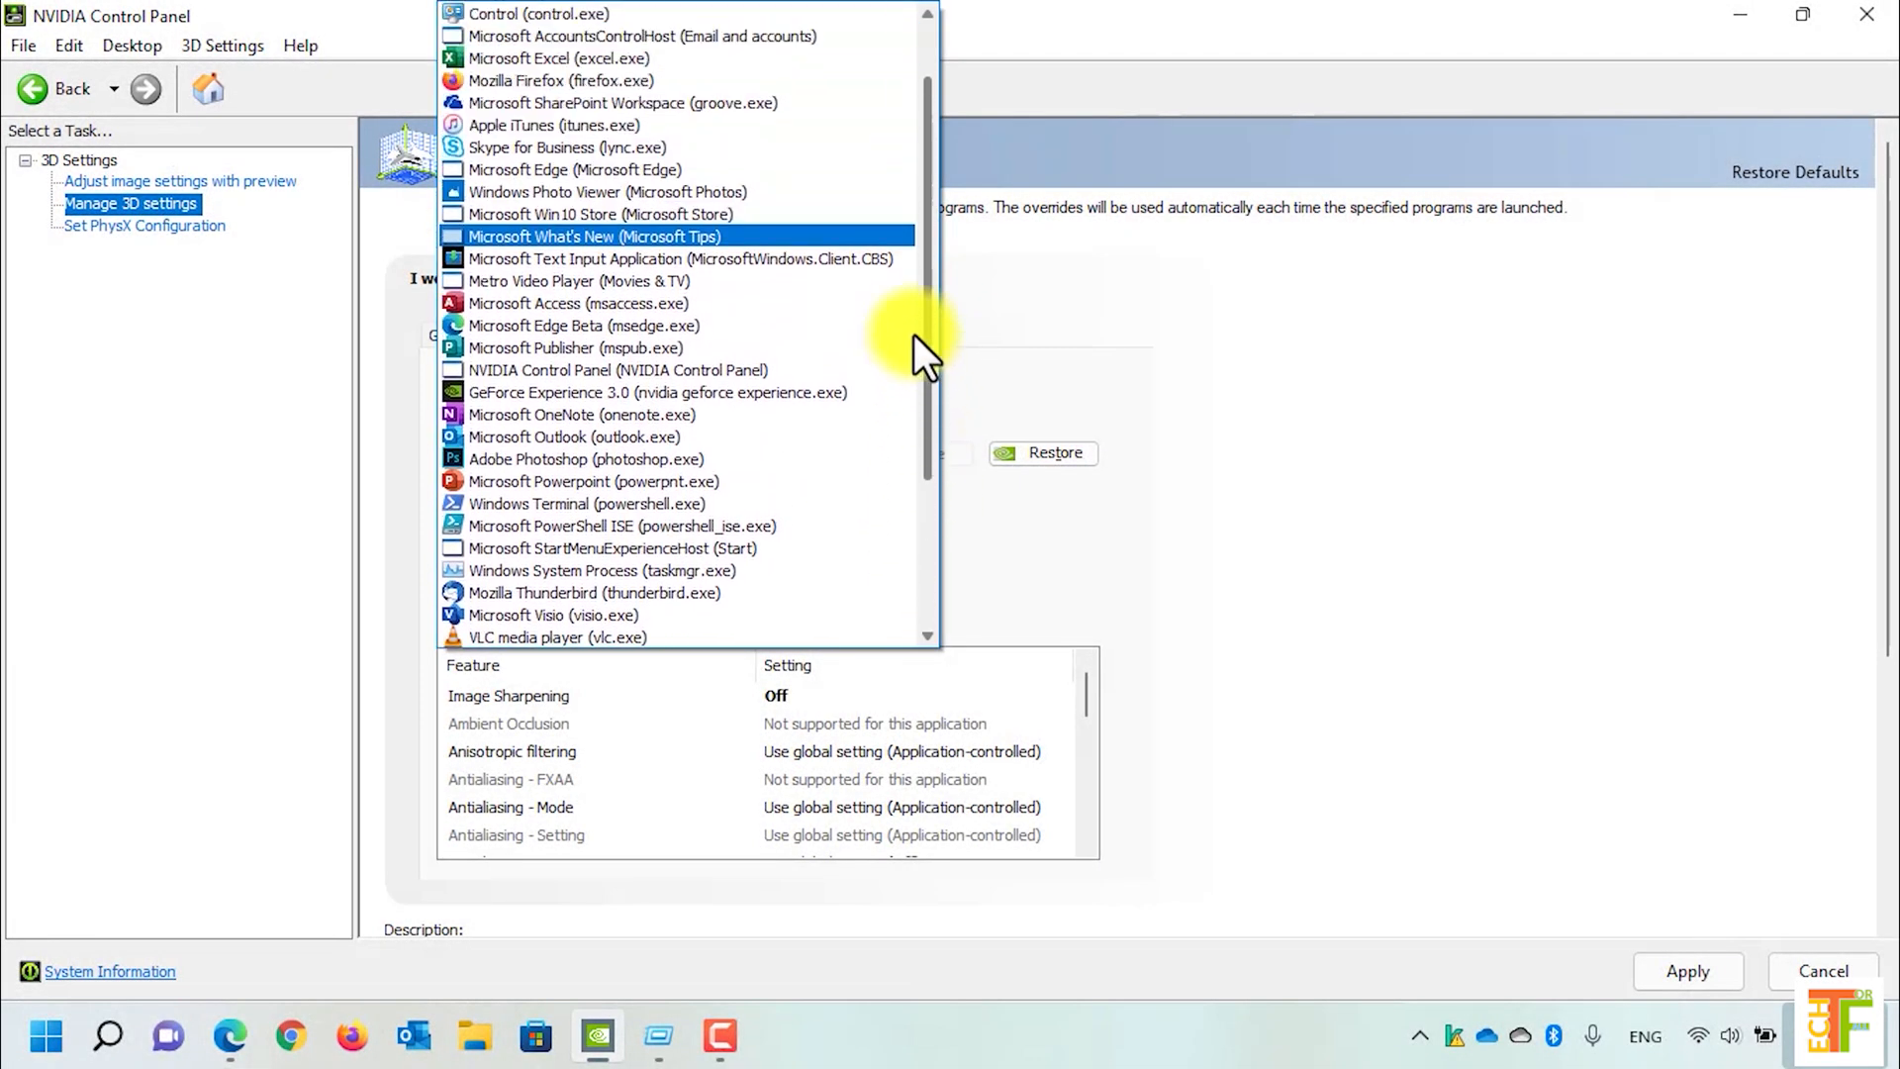
scroll(up, 3)
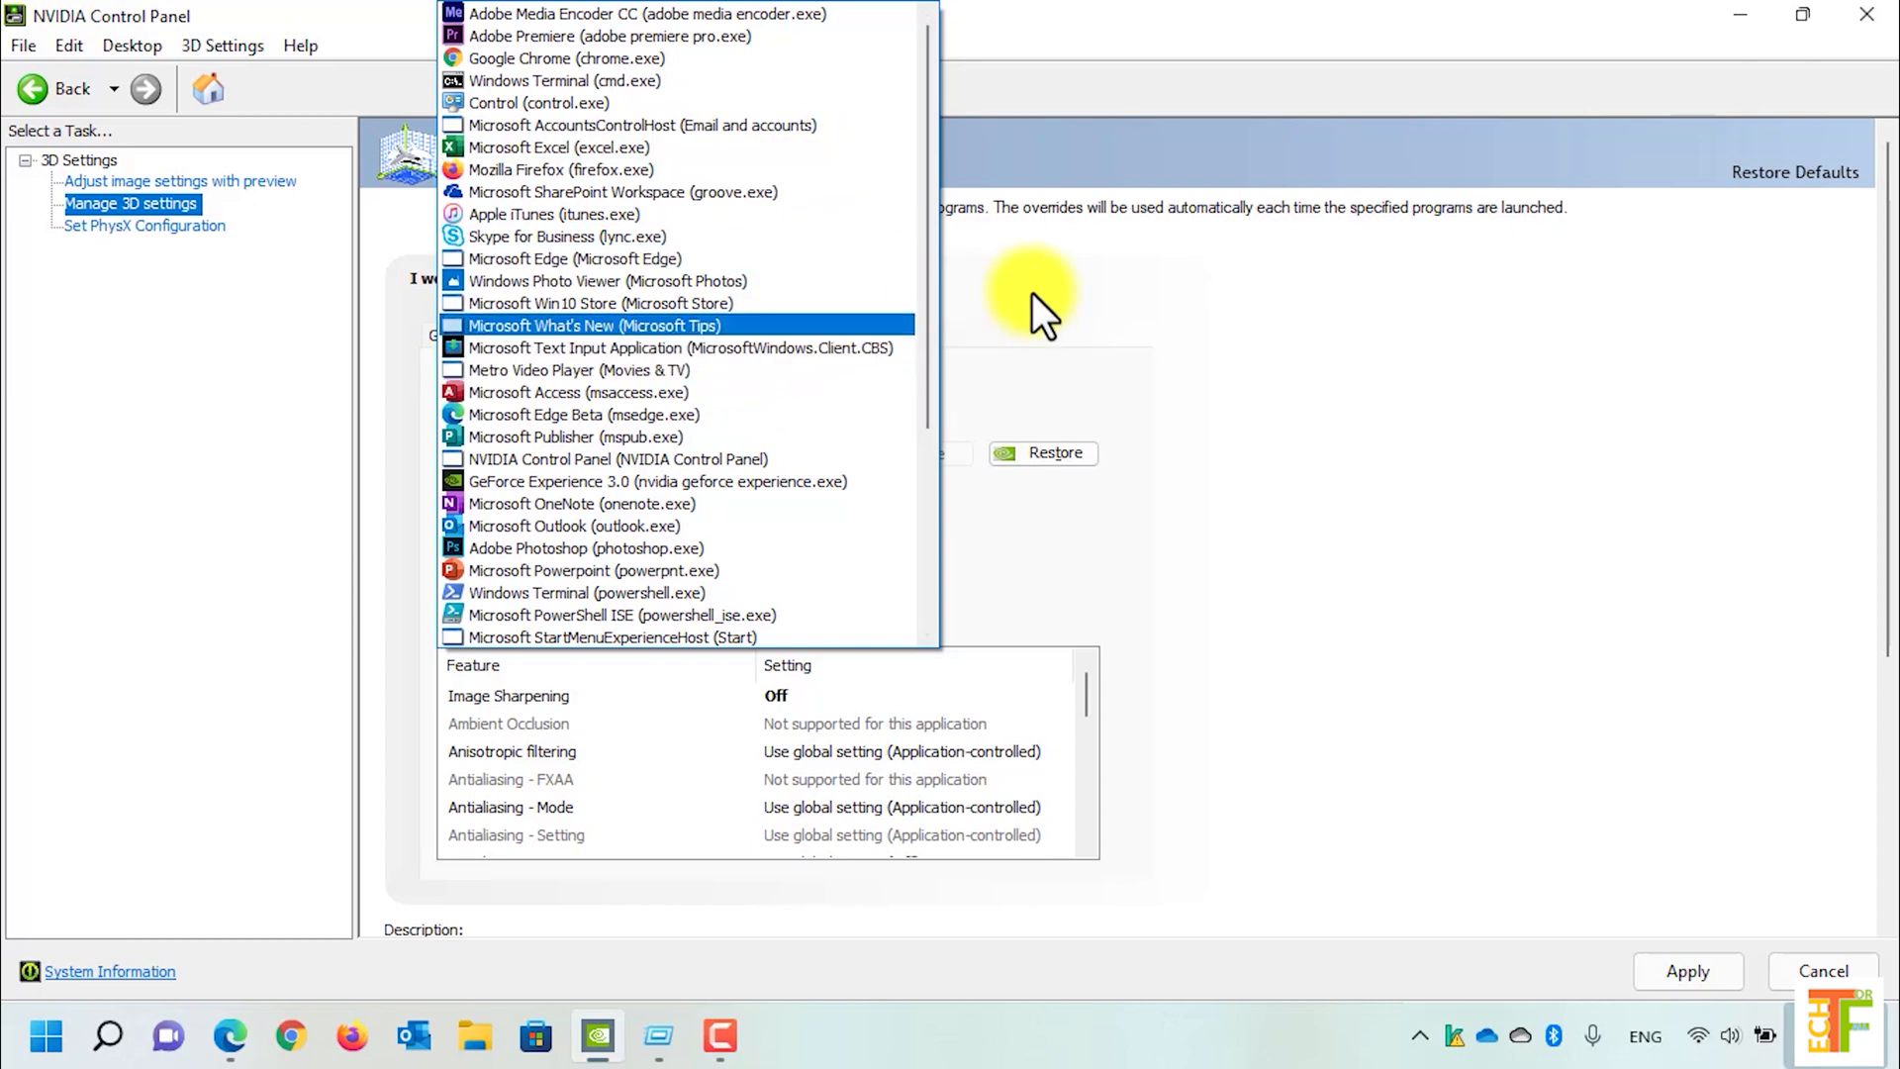
click(609, 36)
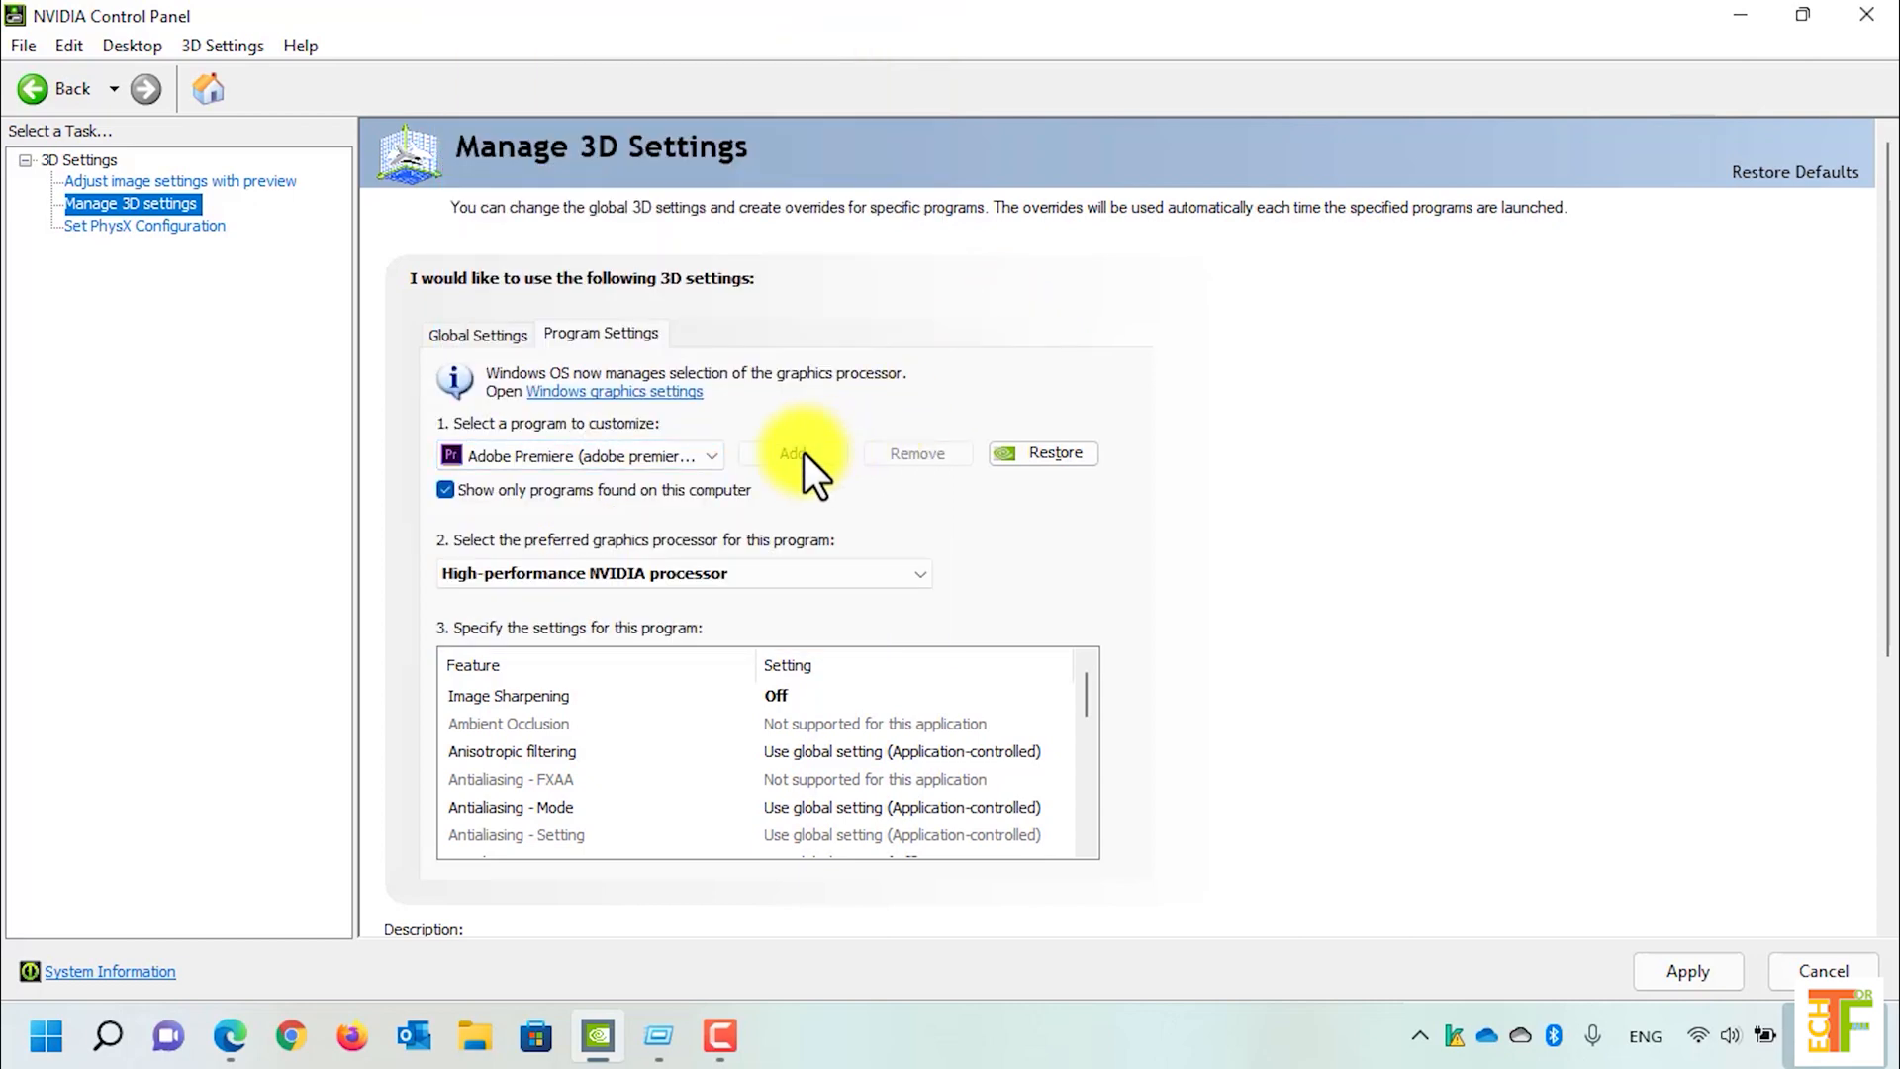
- Add TechSmith Camtasia 2019 and set it to High-performance NVIDIA processor
click(793, 452)
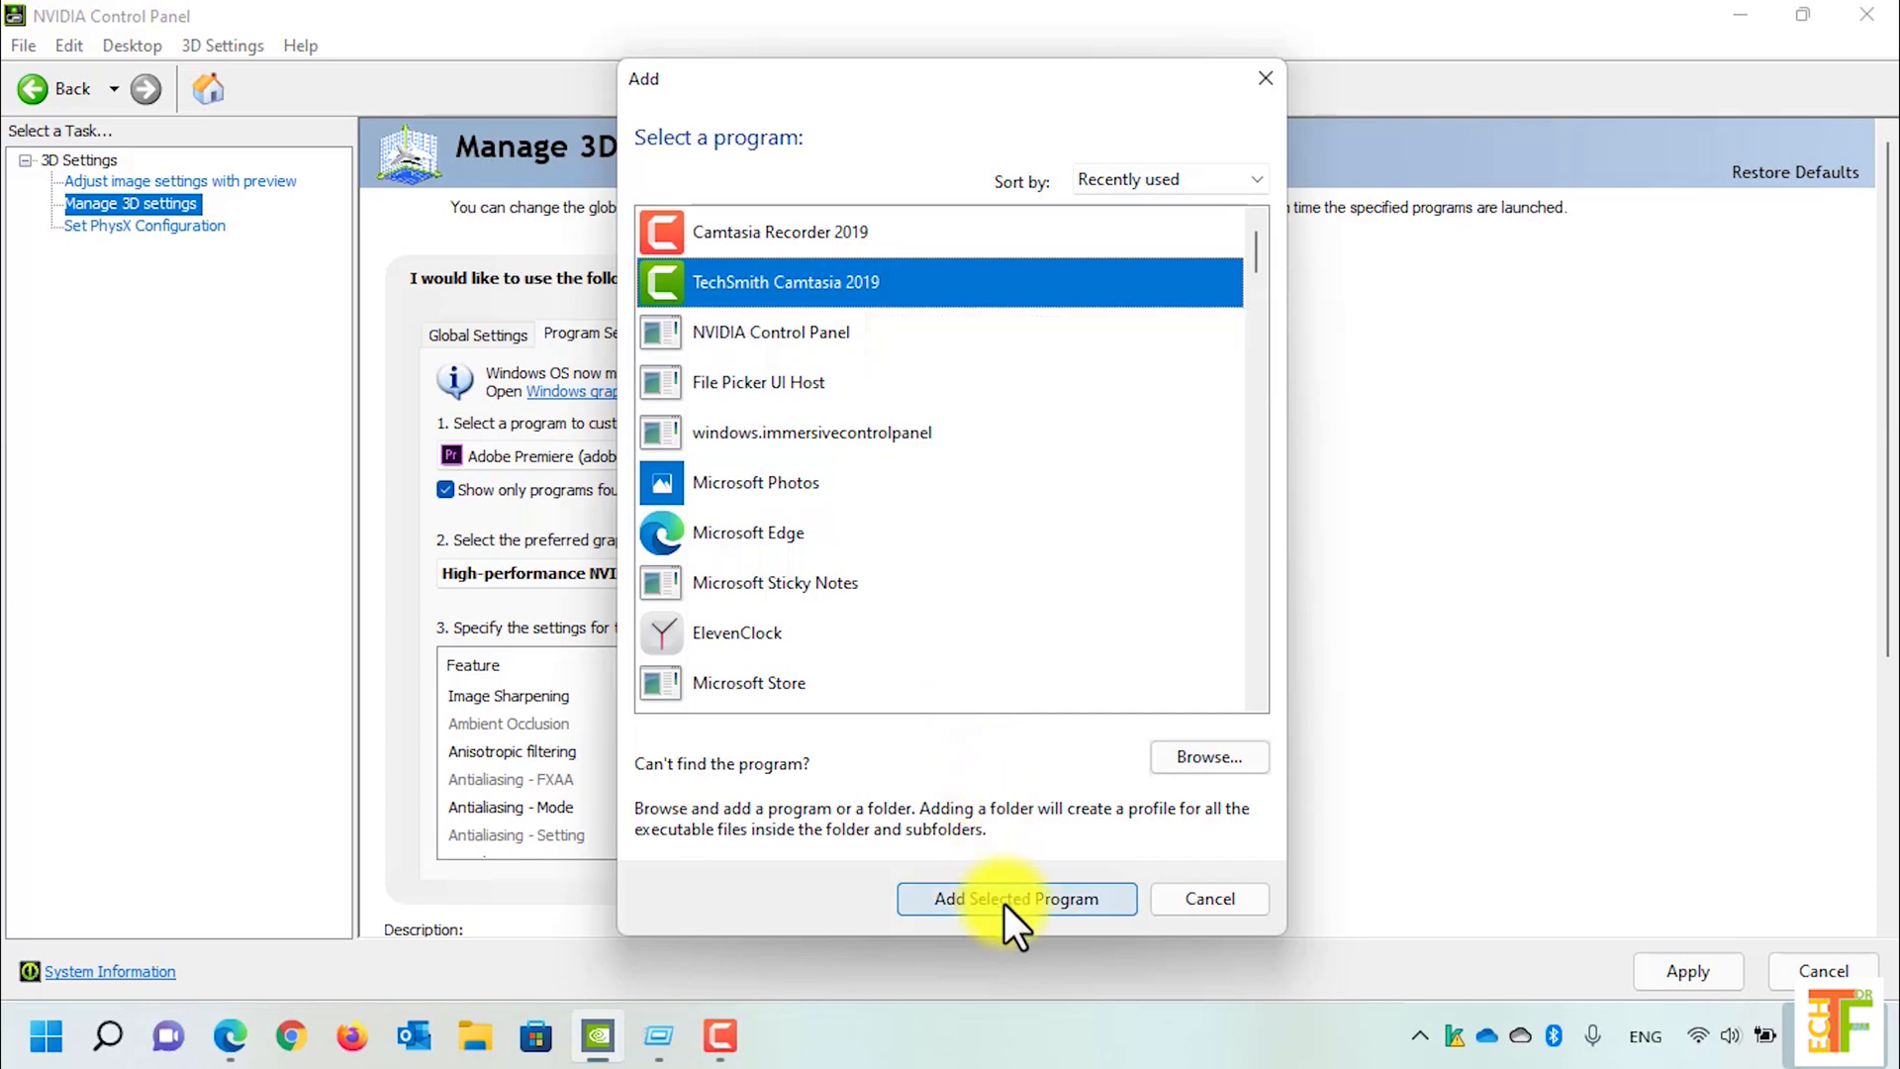
click(1016, 897)
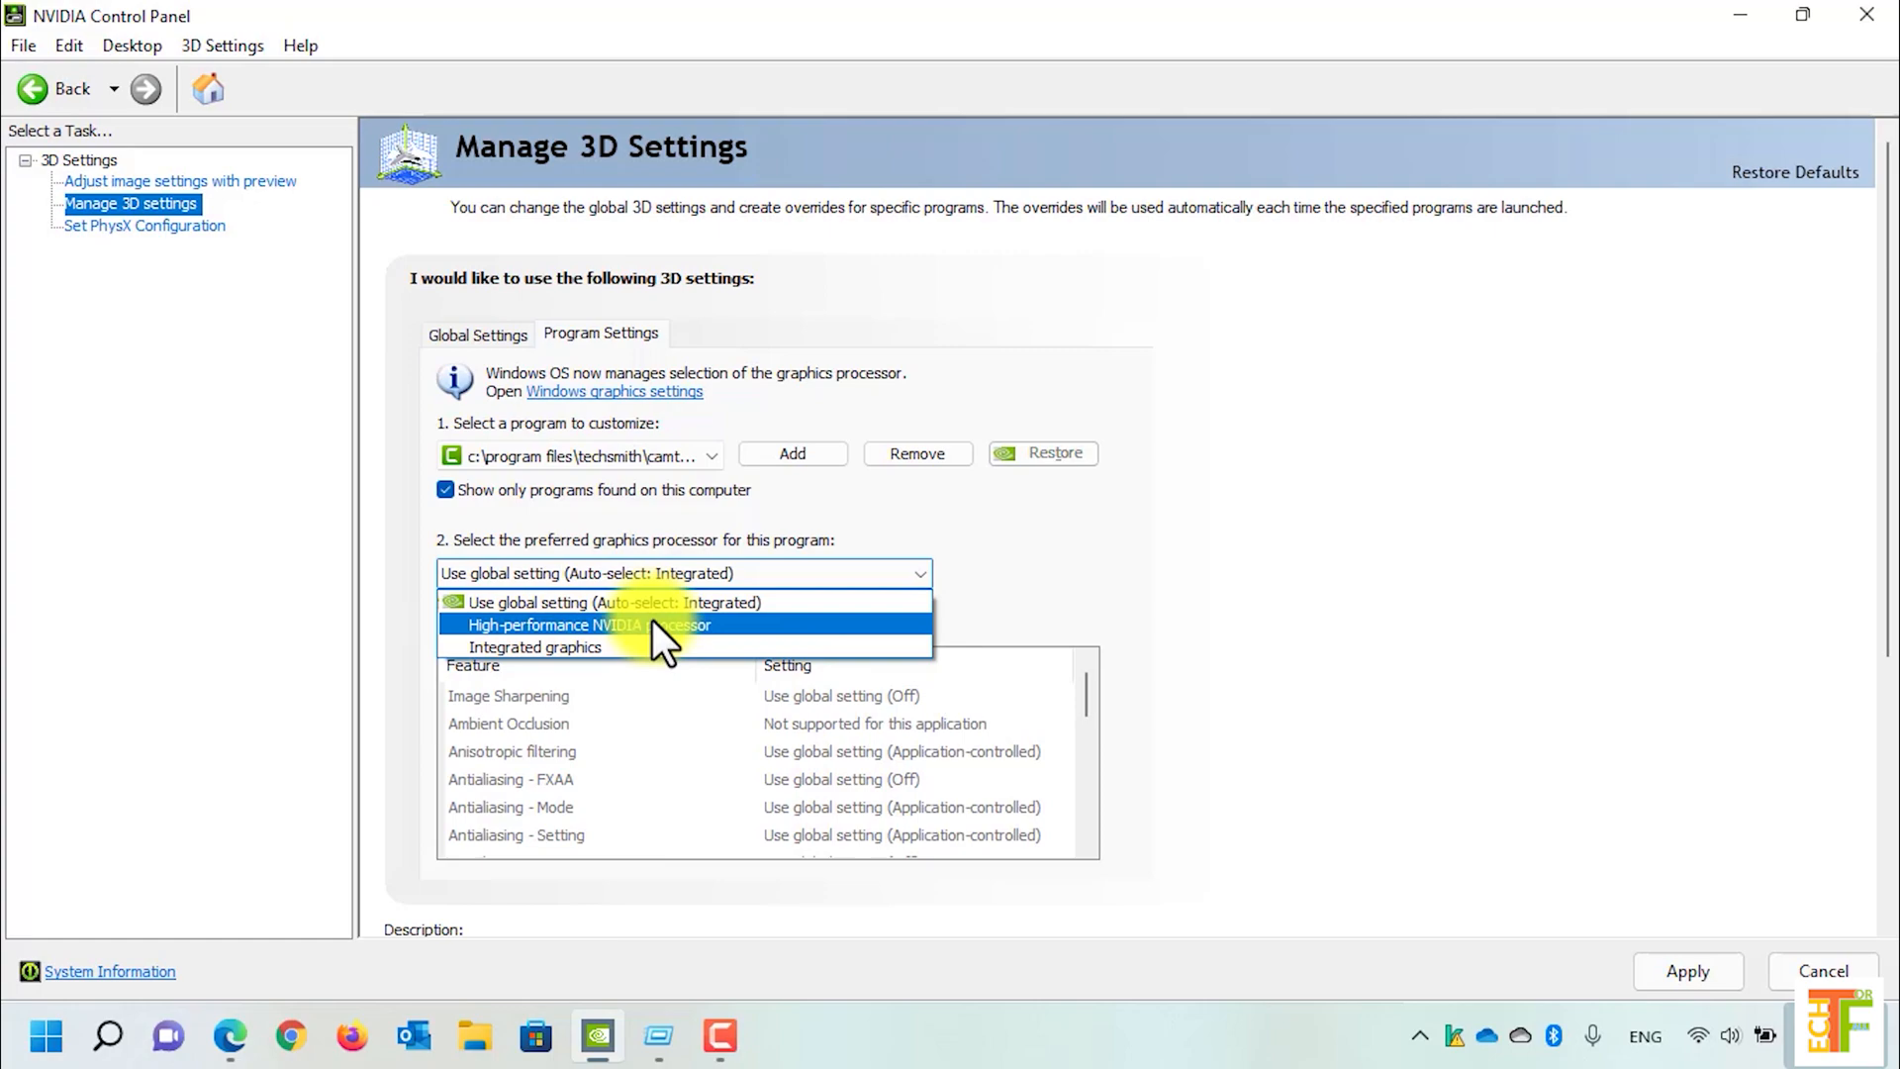
click(588, 625)
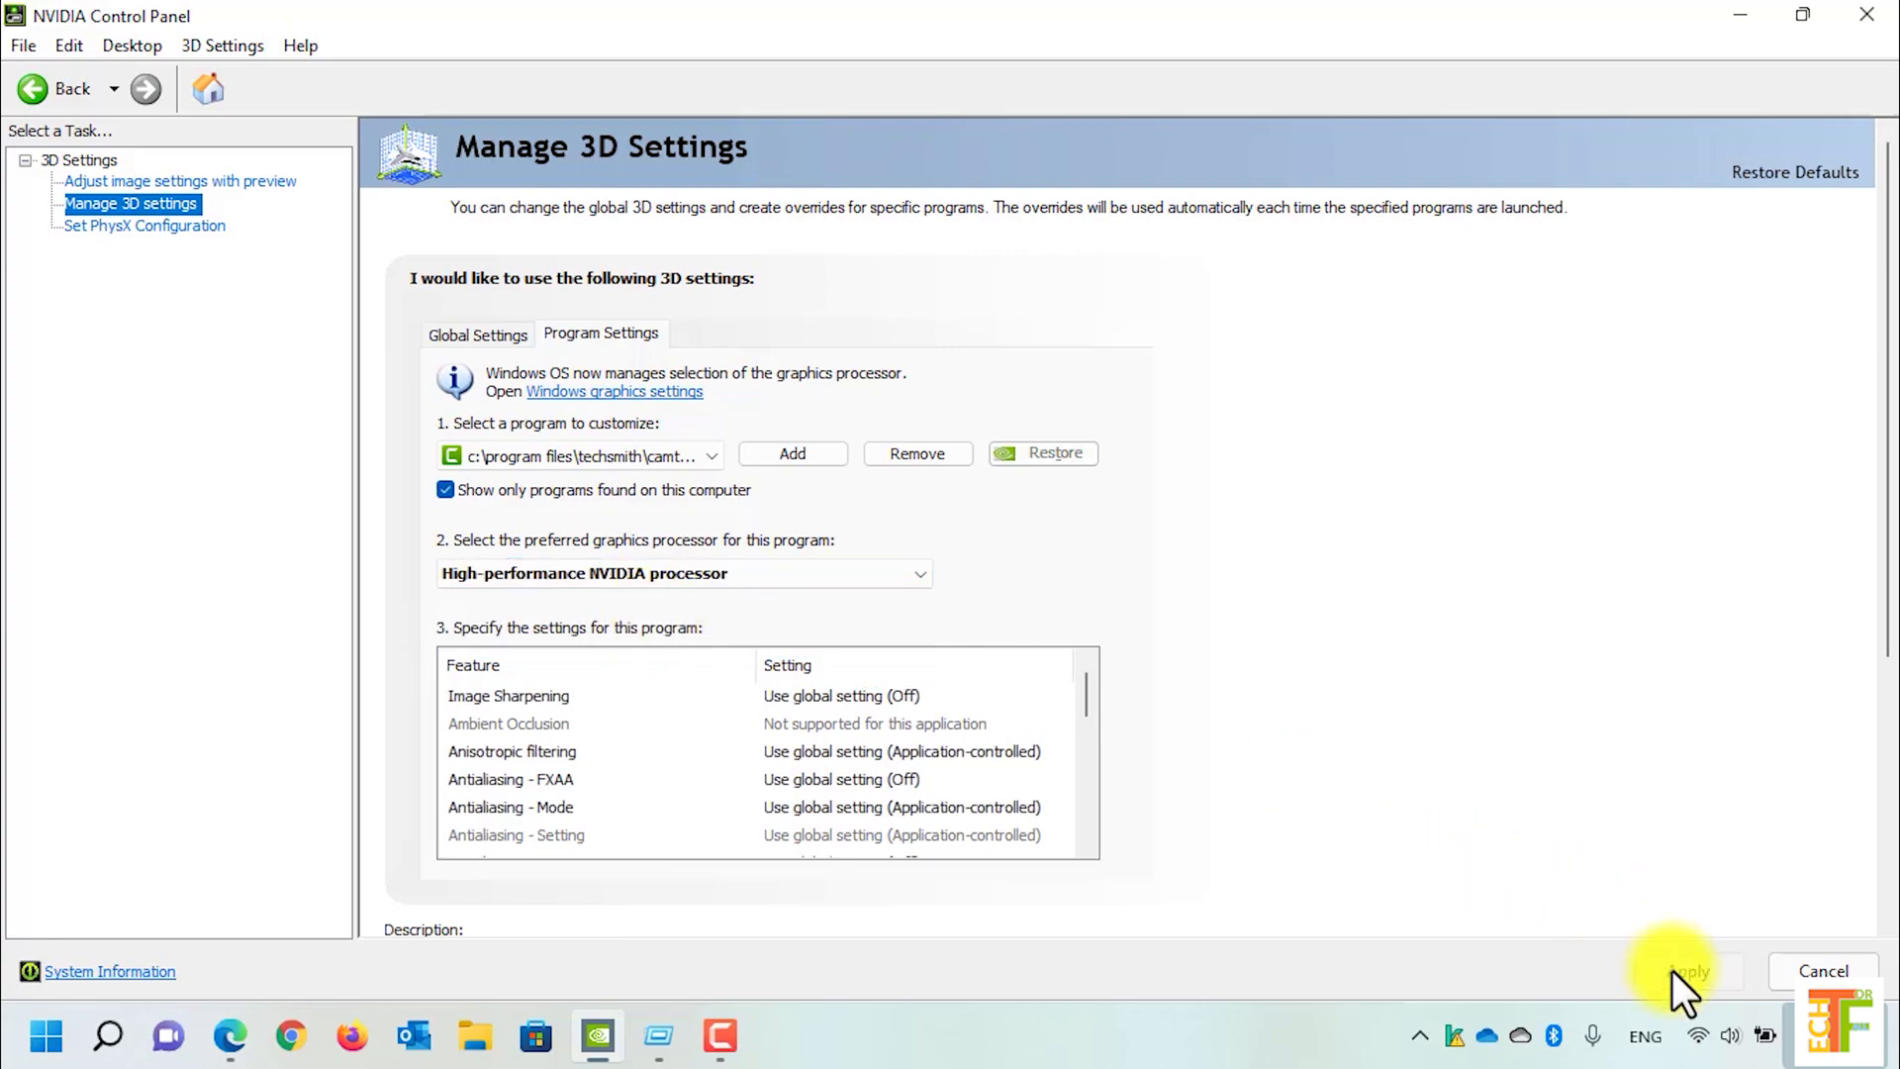